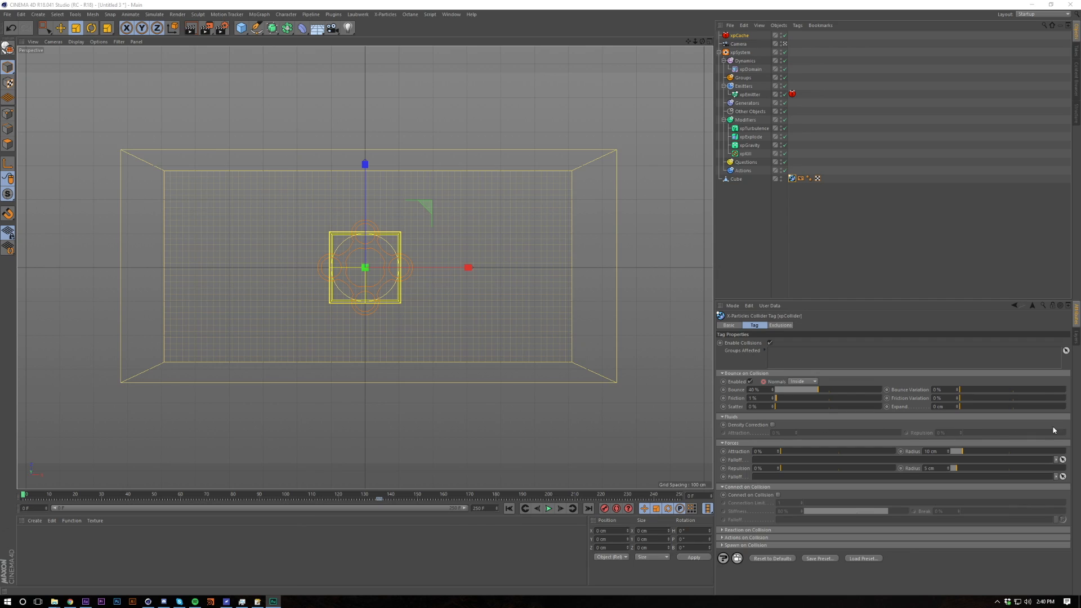
mouse_move(881, 345)
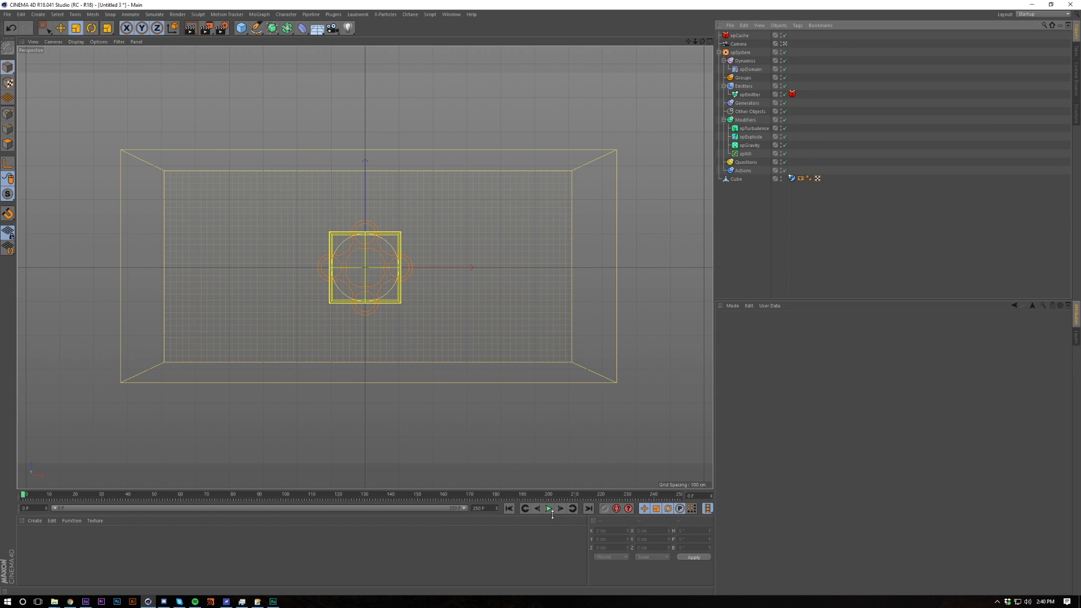
Play the X-Particles simulation until particles fill the box, replay it from the start, then stop.
click(549, 508)
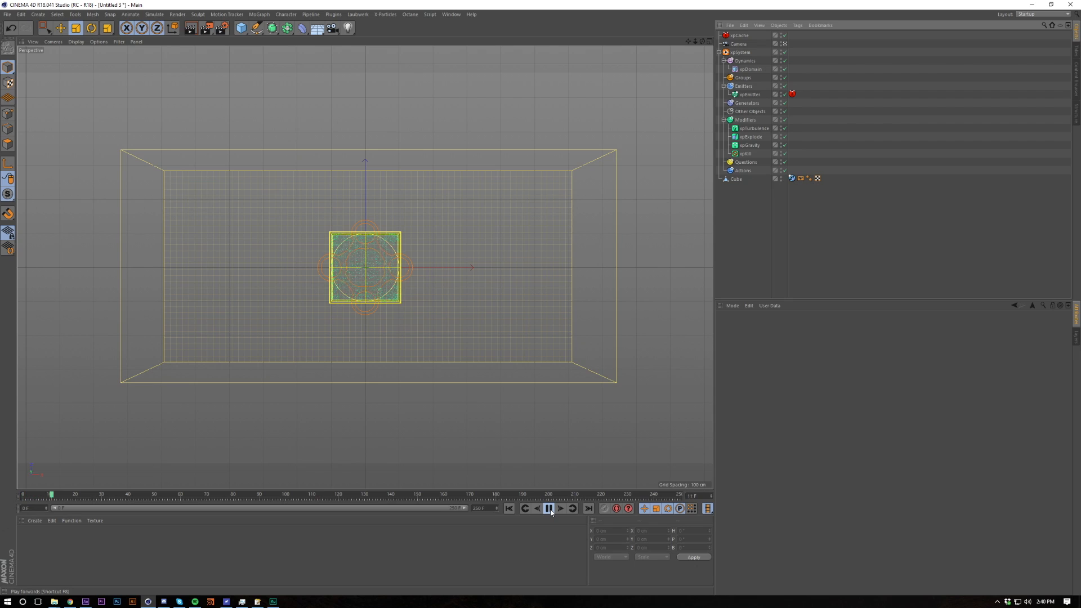
click(548, 508)
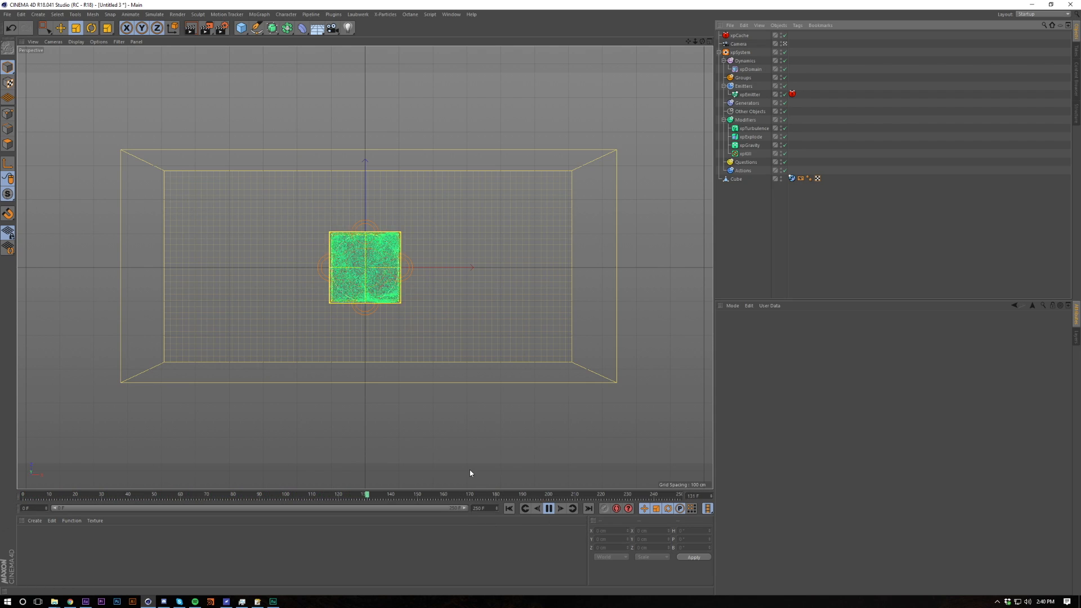
click(548, 507)
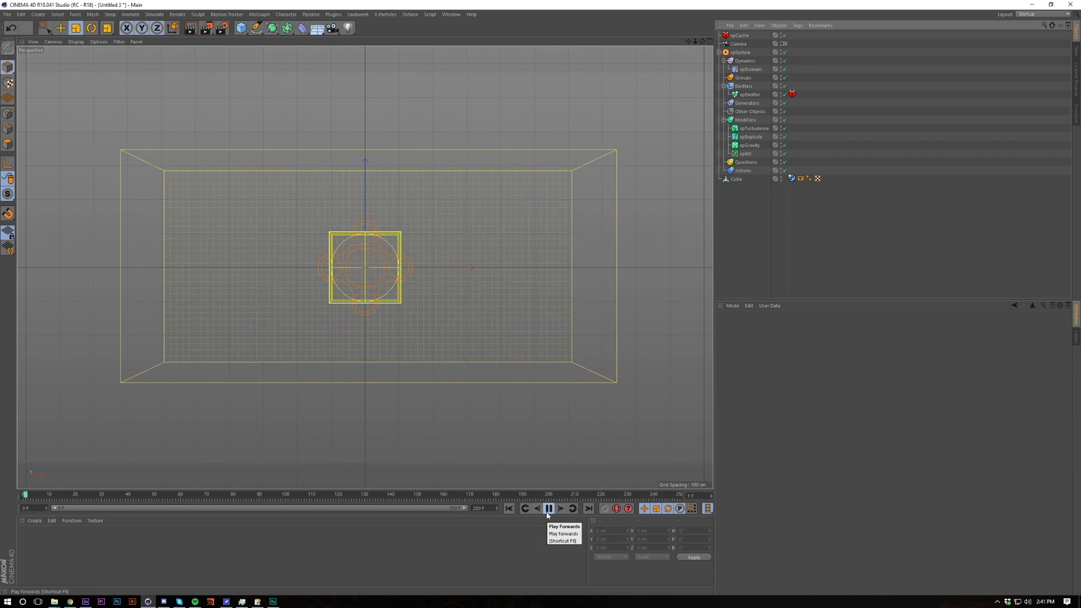
click(548, 508)
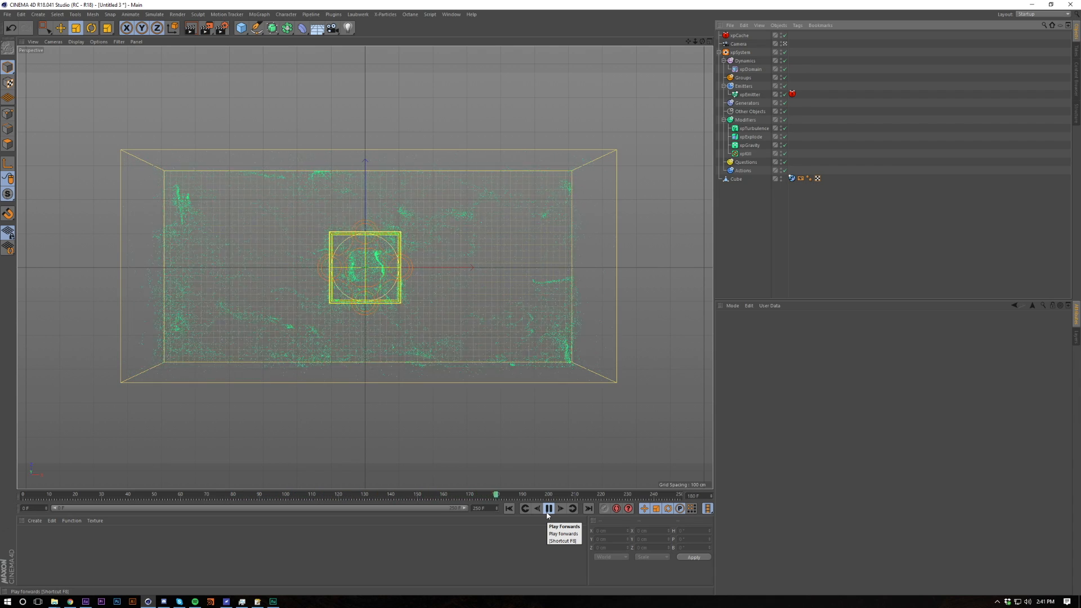
click(548, 508)
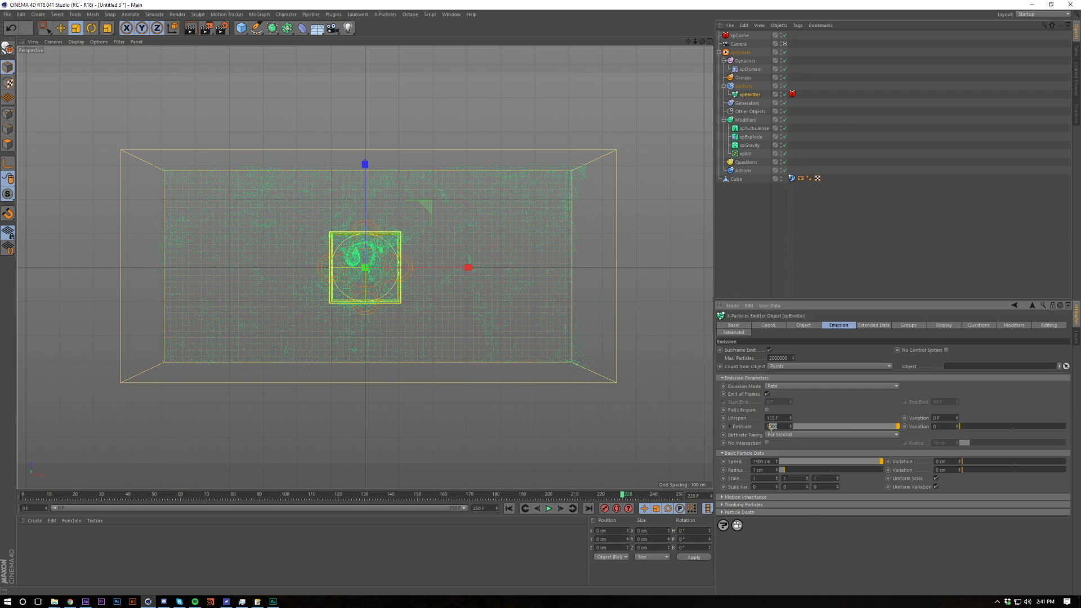
Set the xpEmitter's Birthrate to 5000.
text(5000)
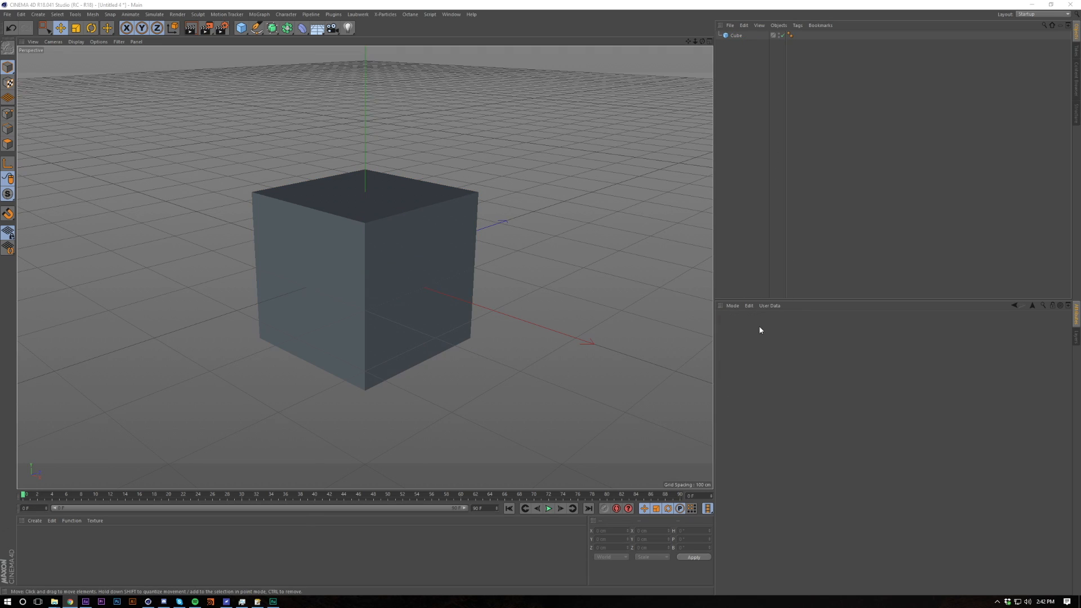
Give the Cube a Display tag with its style set to Wireframe.
click(734, 35)
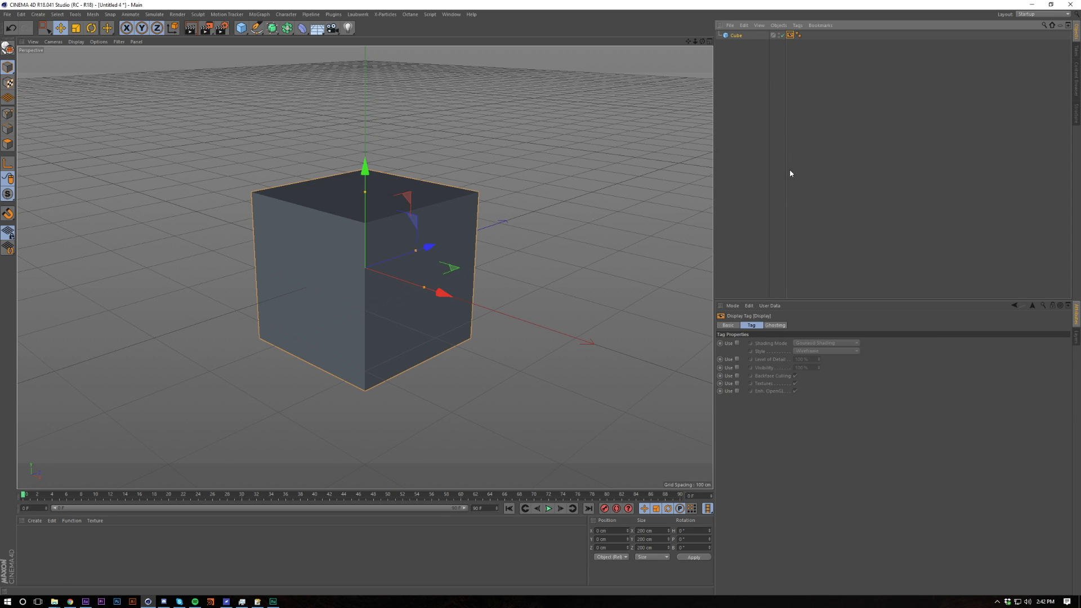
click(825, 351)
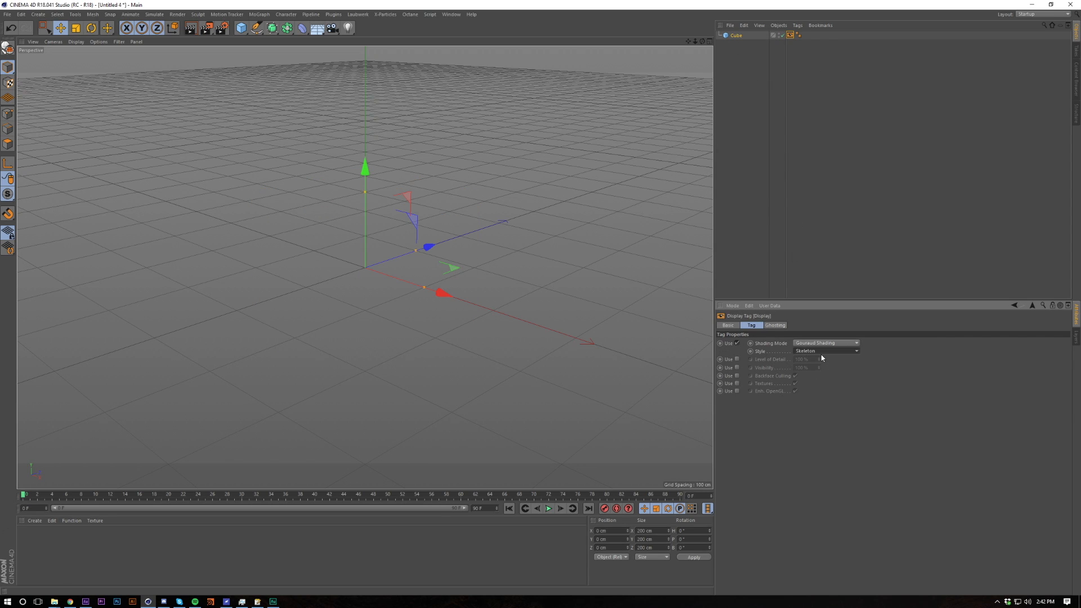
click(825, 350)
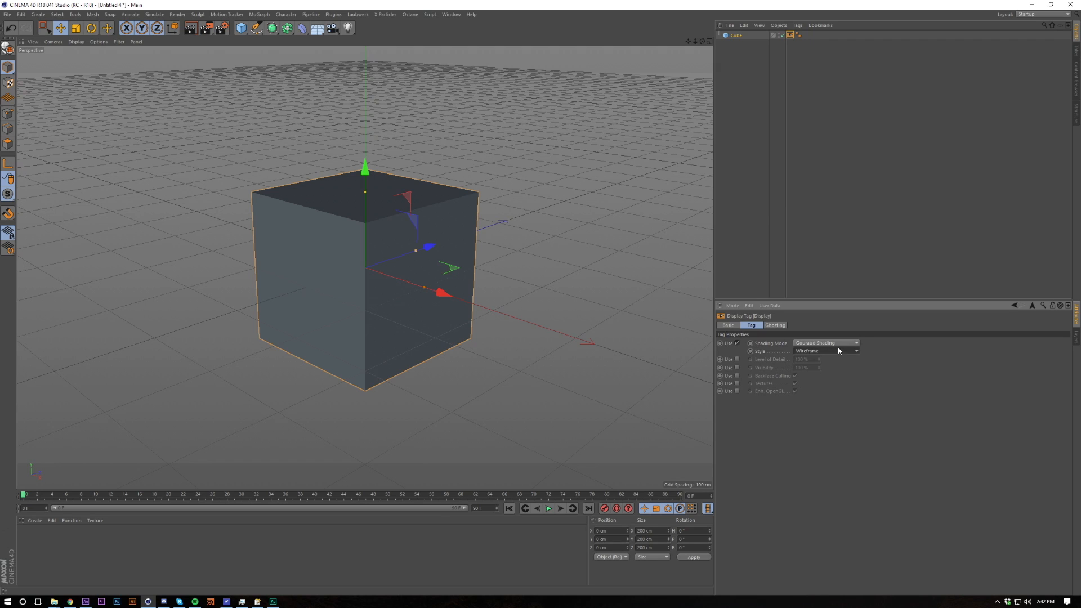
click(825, 342)
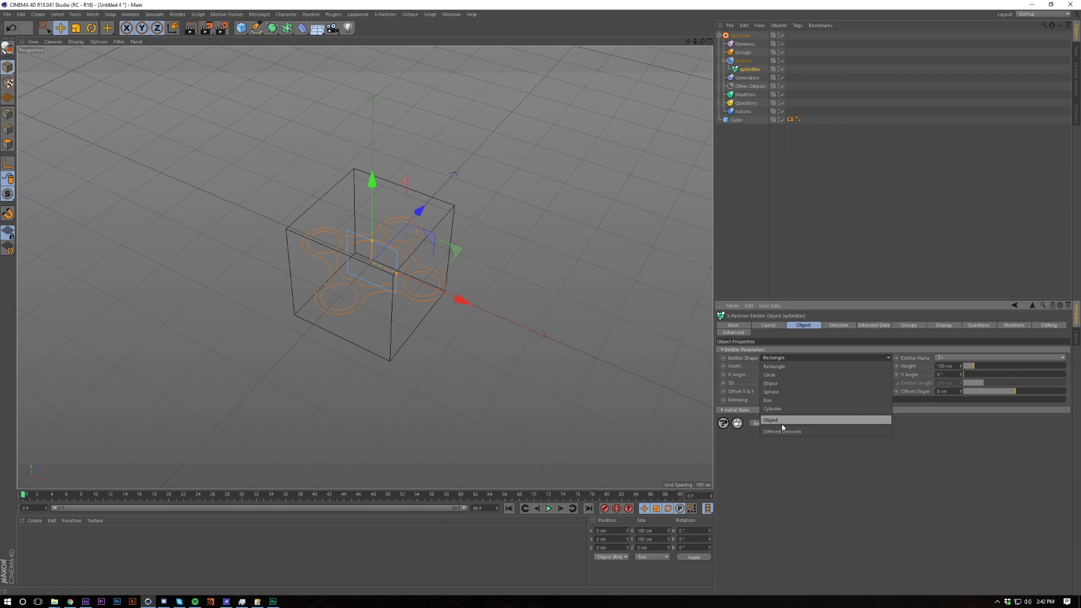
Set the emitter shape to Object and assign the renamed Emitter cube as its source.
click(770, 420)
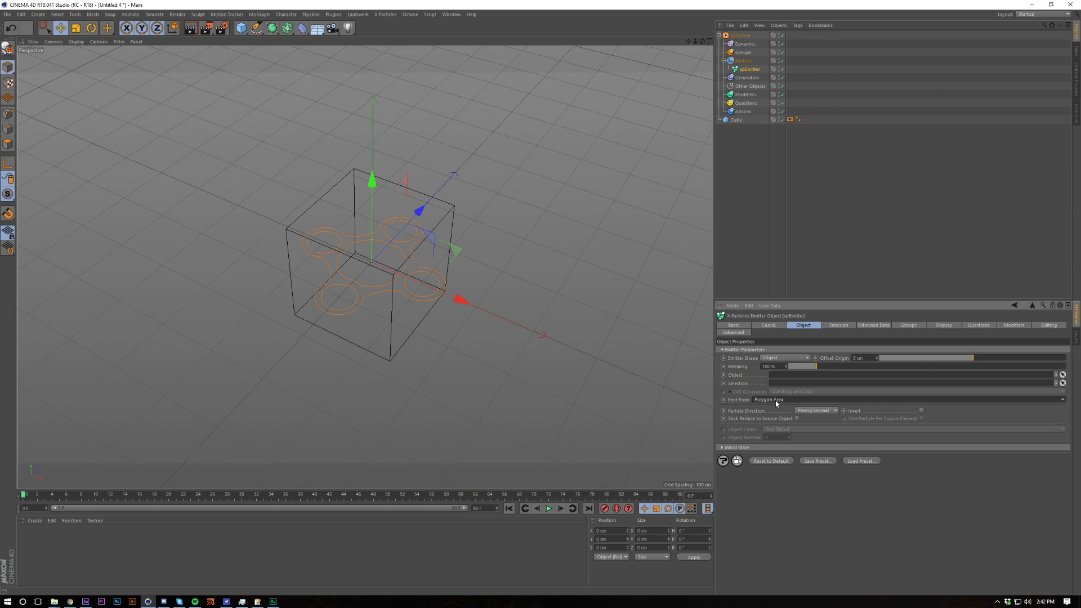
click(735, 120)
text(Emitter)
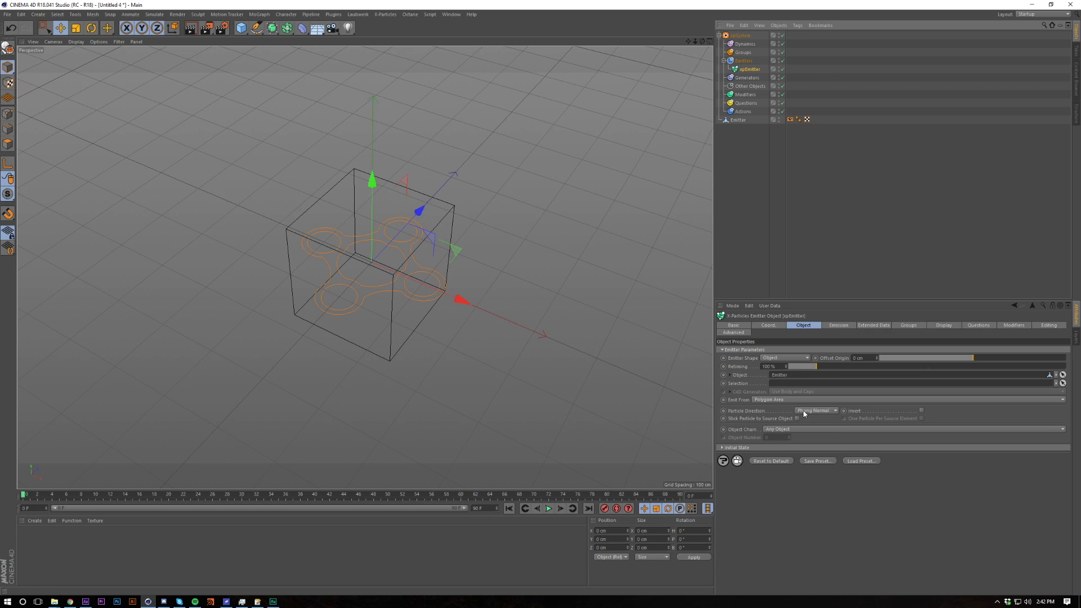
click(838, 324)
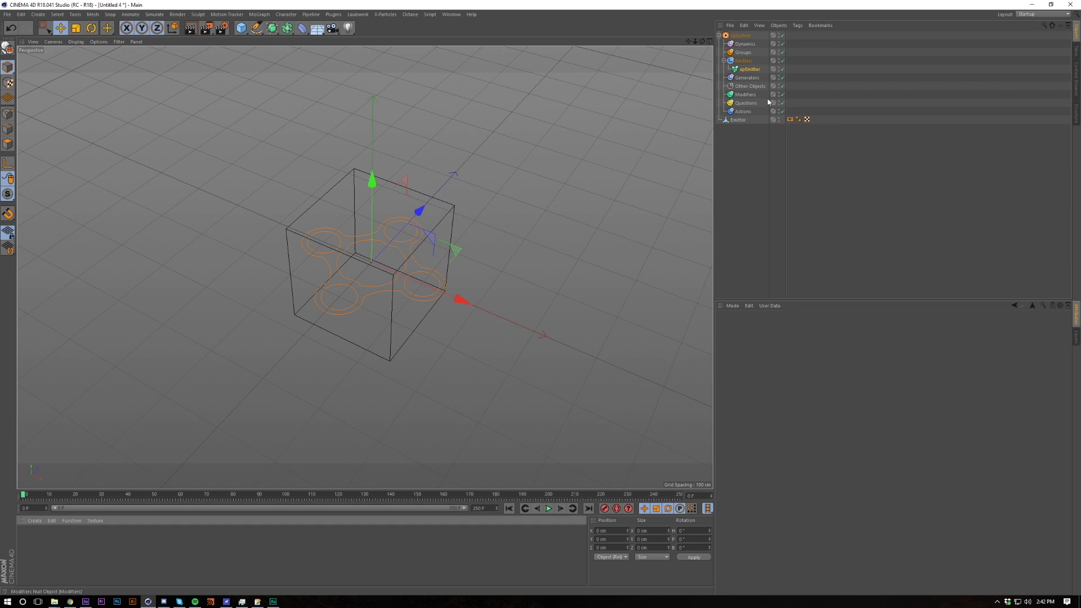
Raise the emitter's particle speed to 1500 cm and return to its source object settings.
click(750, 68)
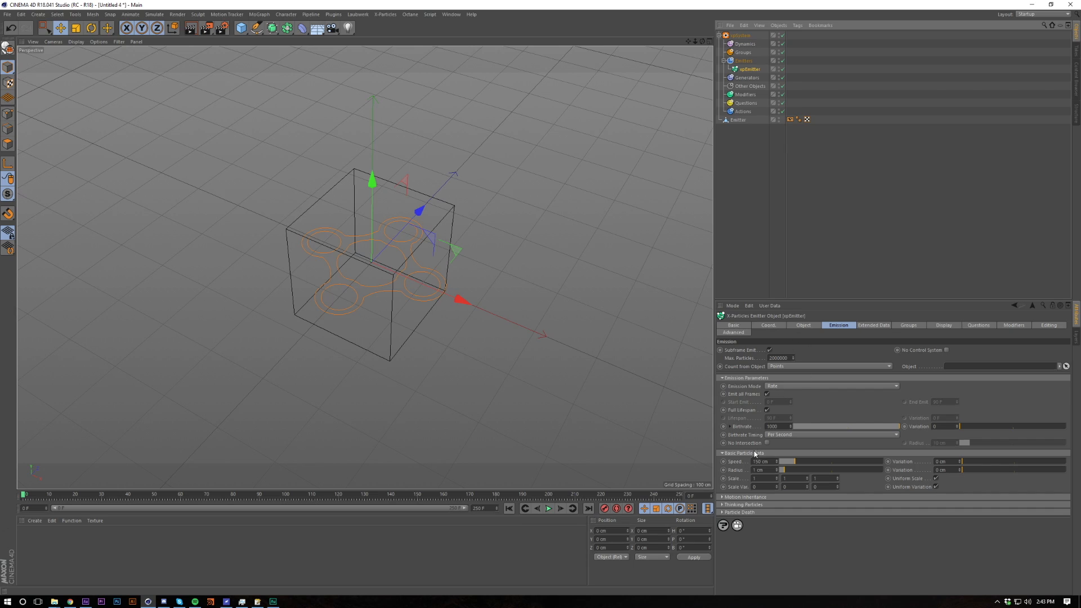
drag(788, 461, 879, 462)
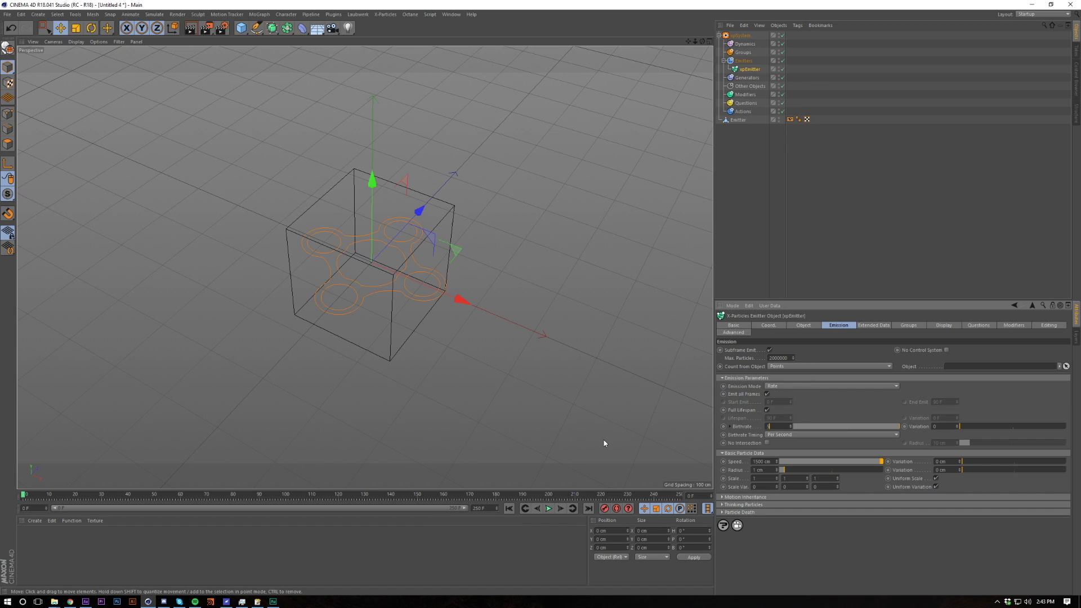
click(802, 324)
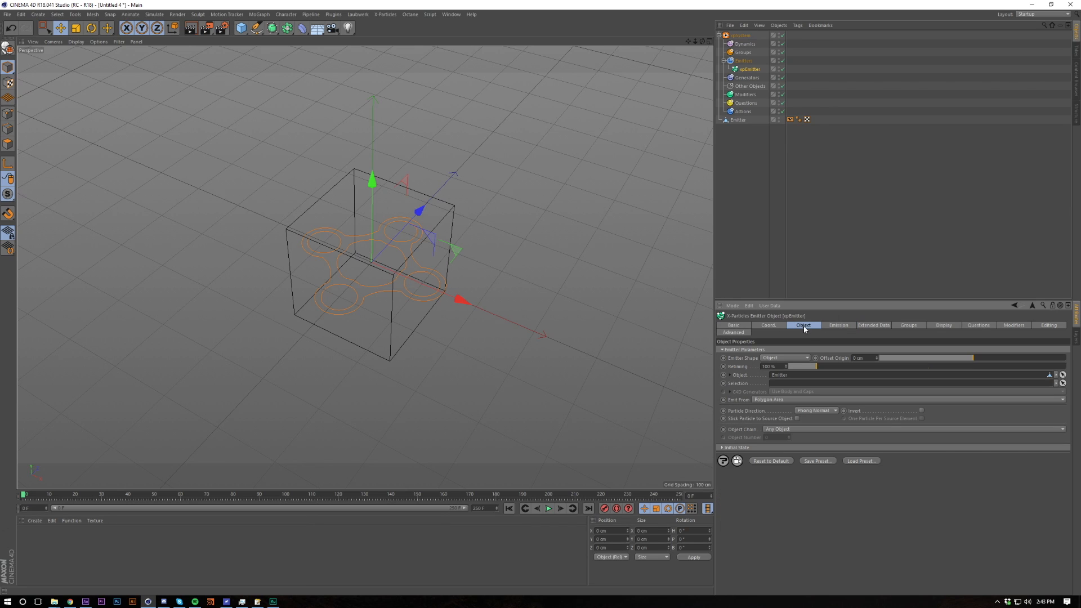
click(737, 120)
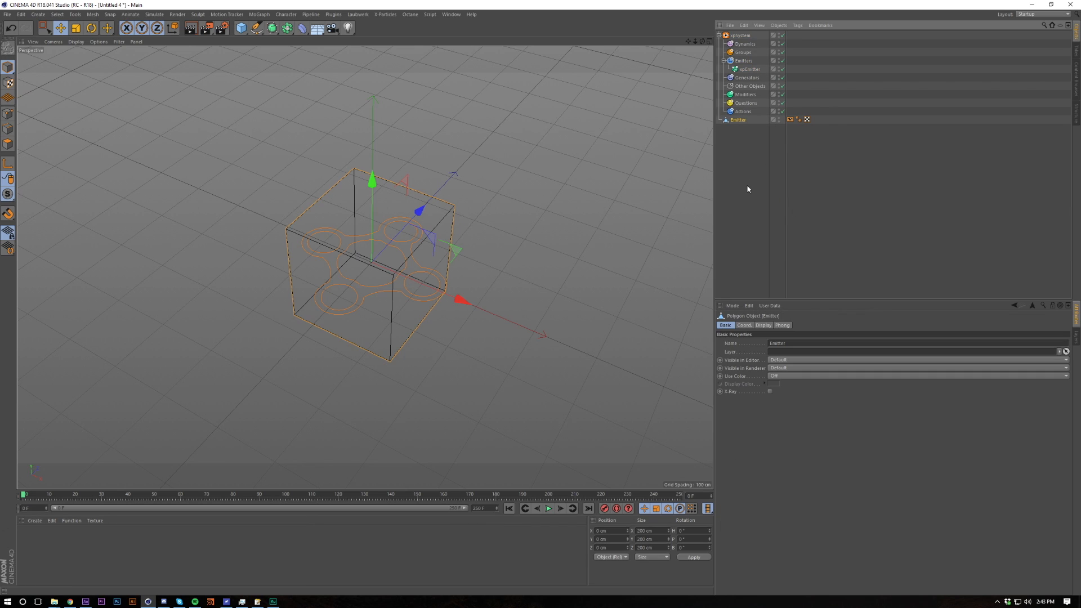
Add an xpCollider tag to the Emitter cube with Normals set to Inside and test it in playback.
click(789, 118)
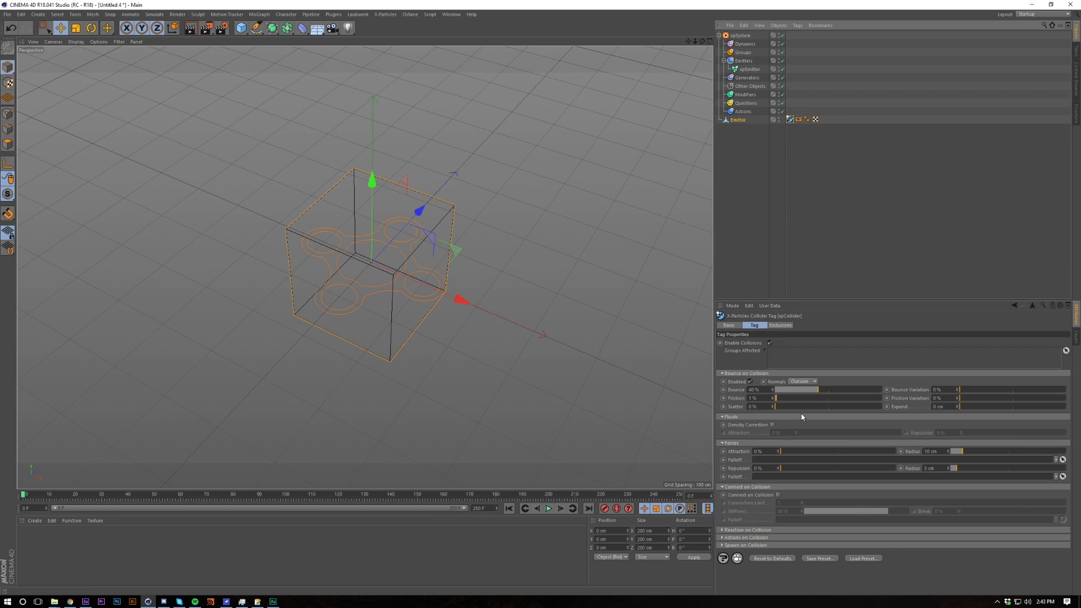
click(802, 382)
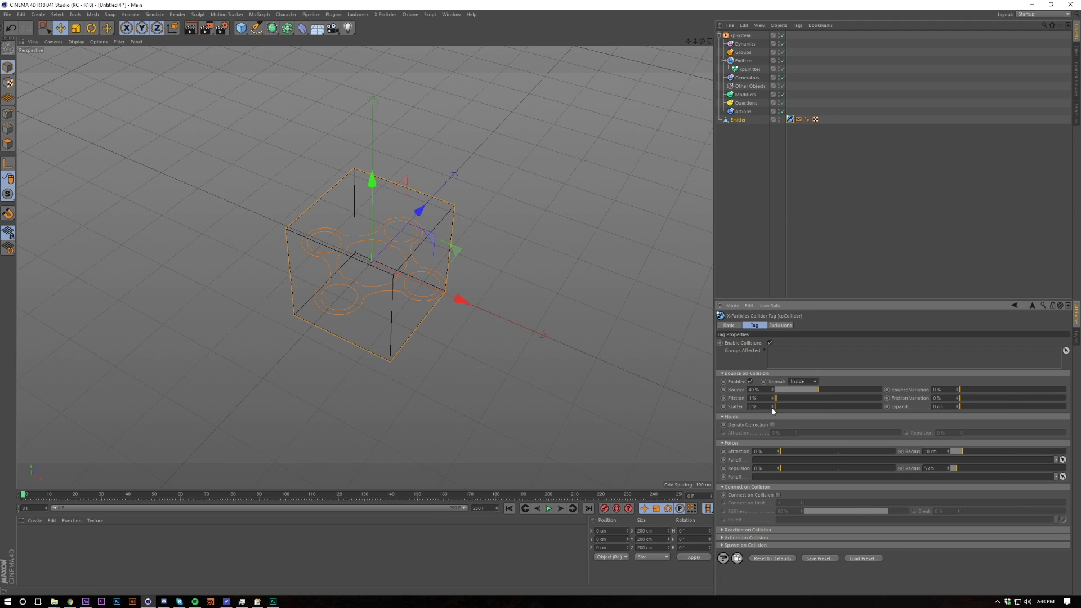
click(549, 507)
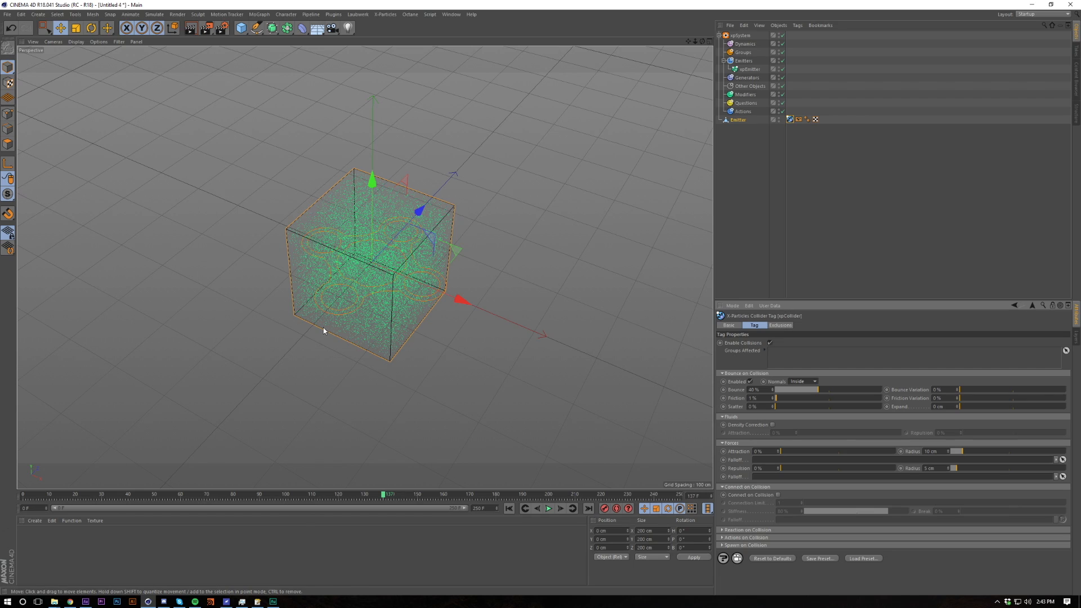
click(547, 508)
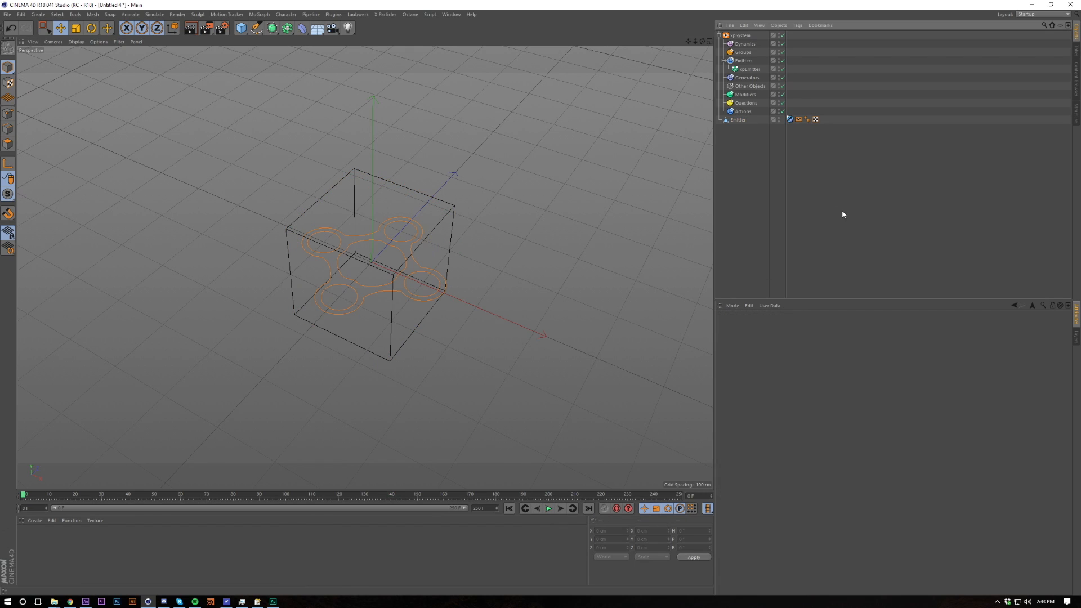
click(738, 119)
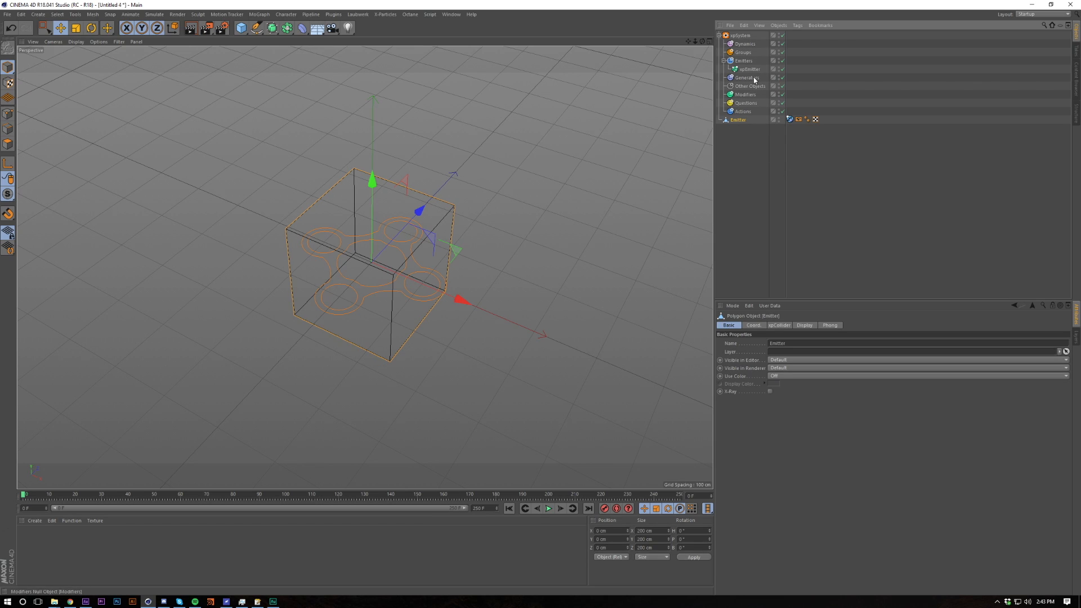
Enable a custom lifespan on the xpEmitter and enter a Lifespan value for its particles.
click(750, 68)
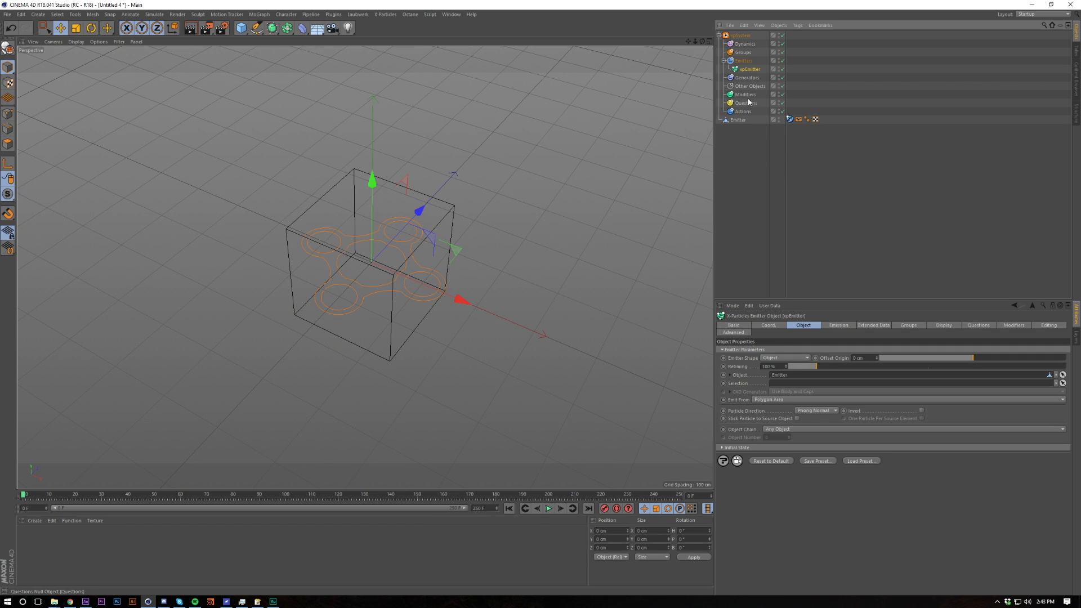
mouse_move(834, 337)
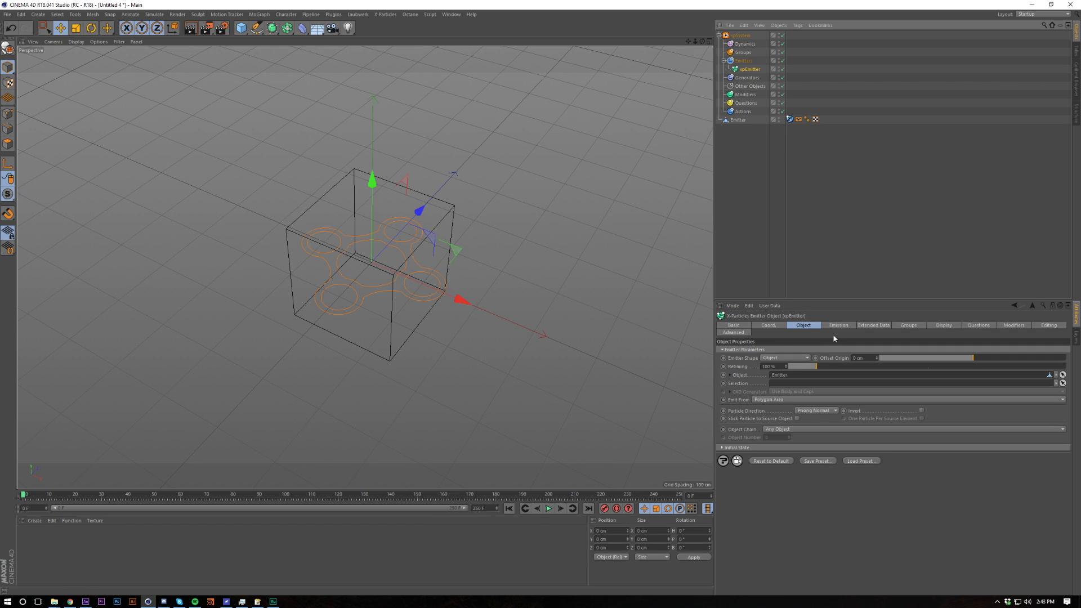
click(838, 324)
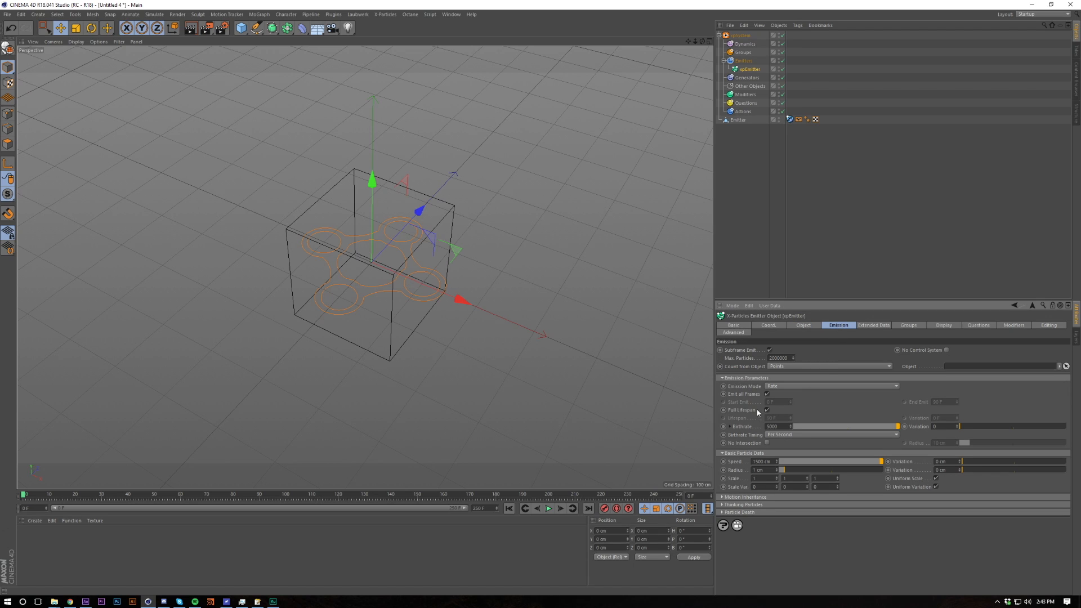
click(766, 410)
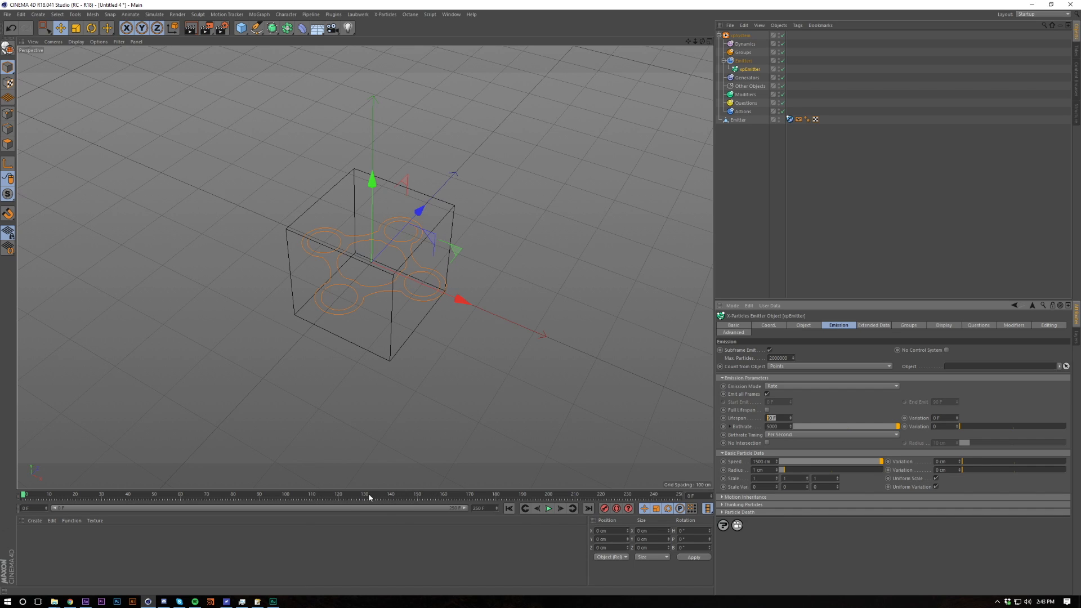
click(771, 417)
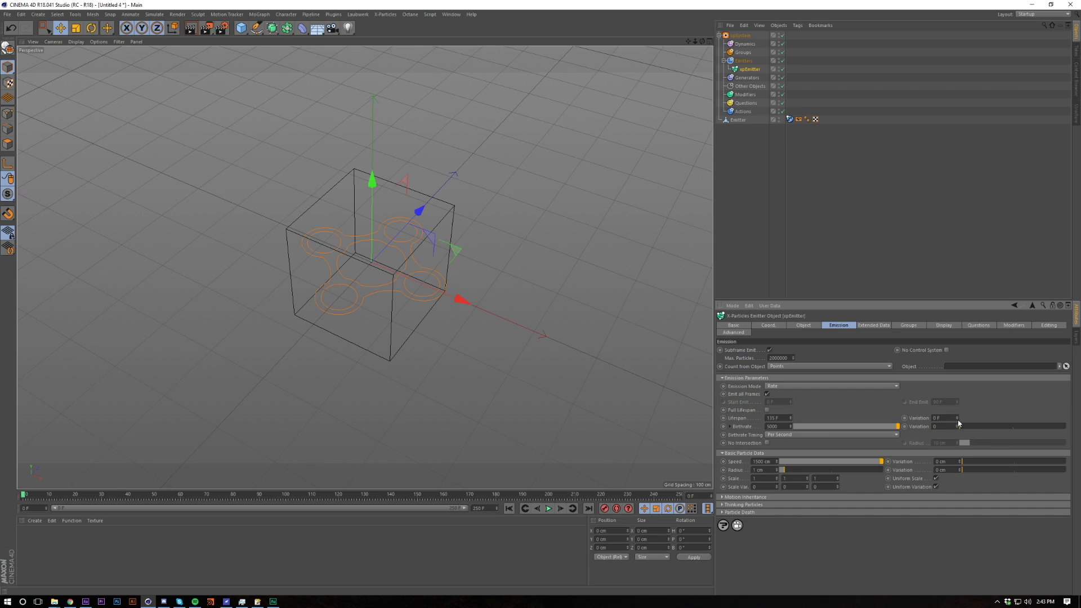
mouse_move(845, 412)
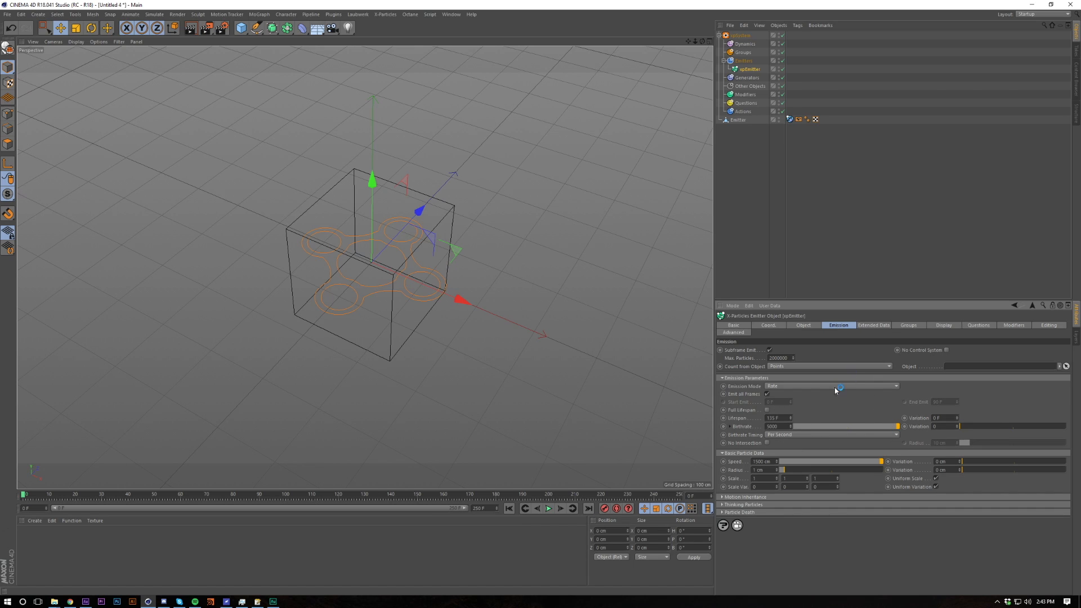
mouse_move(840, 409)
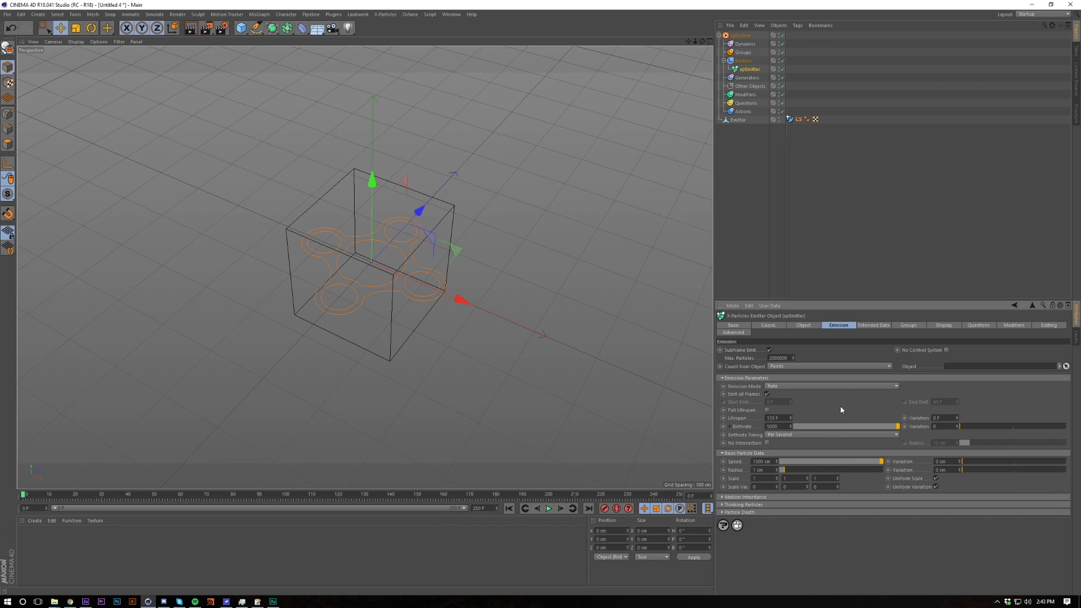
mouse_move(788, 223)
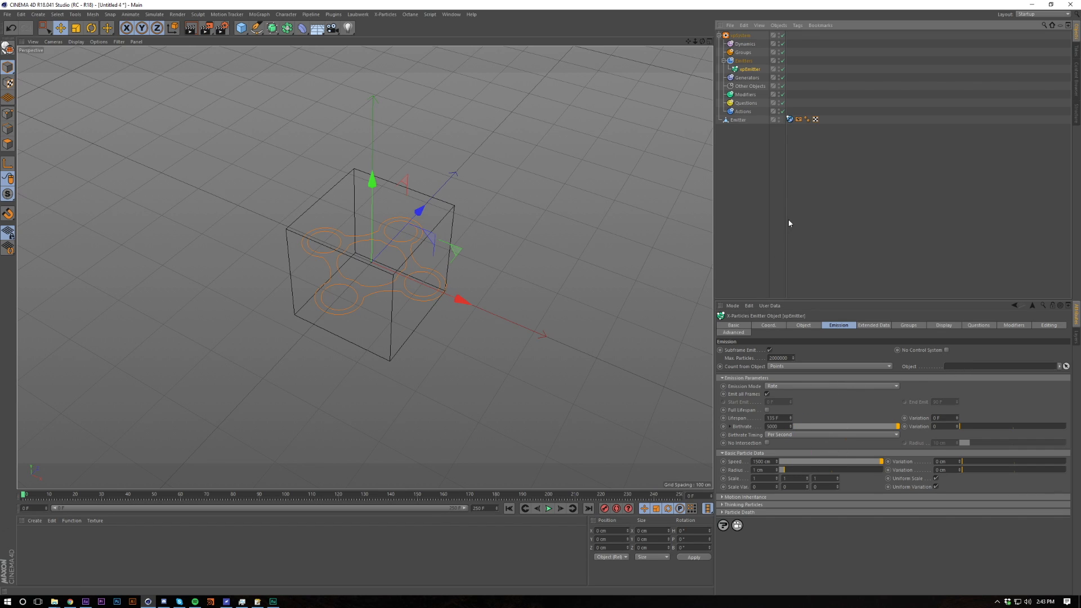
Add an xpTurbulence motion modifier to the particle system's Modifiers folder.
click(749, 86)
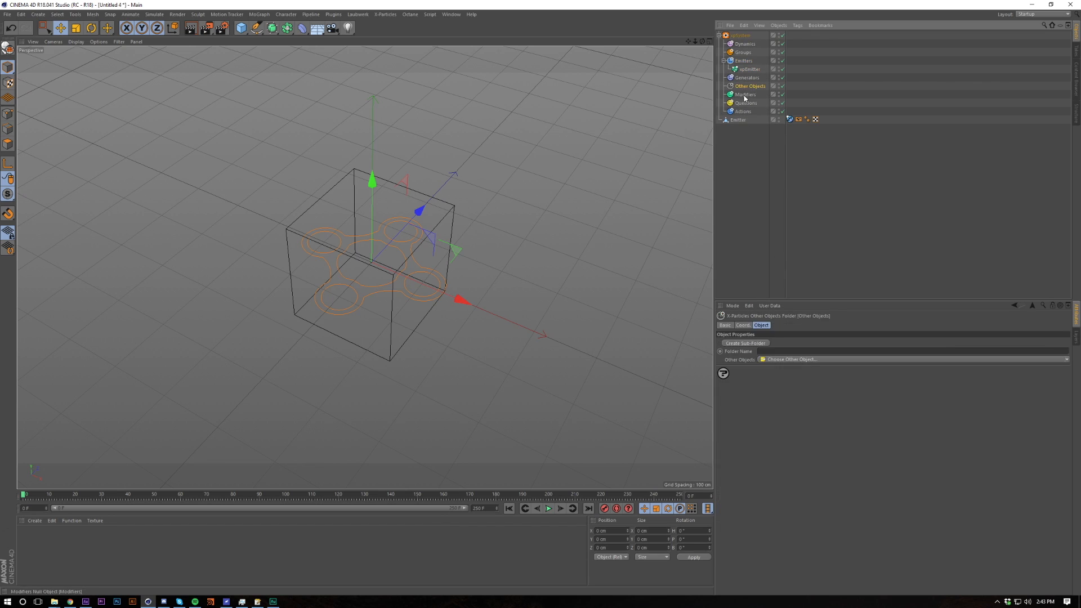
click(746, 94)
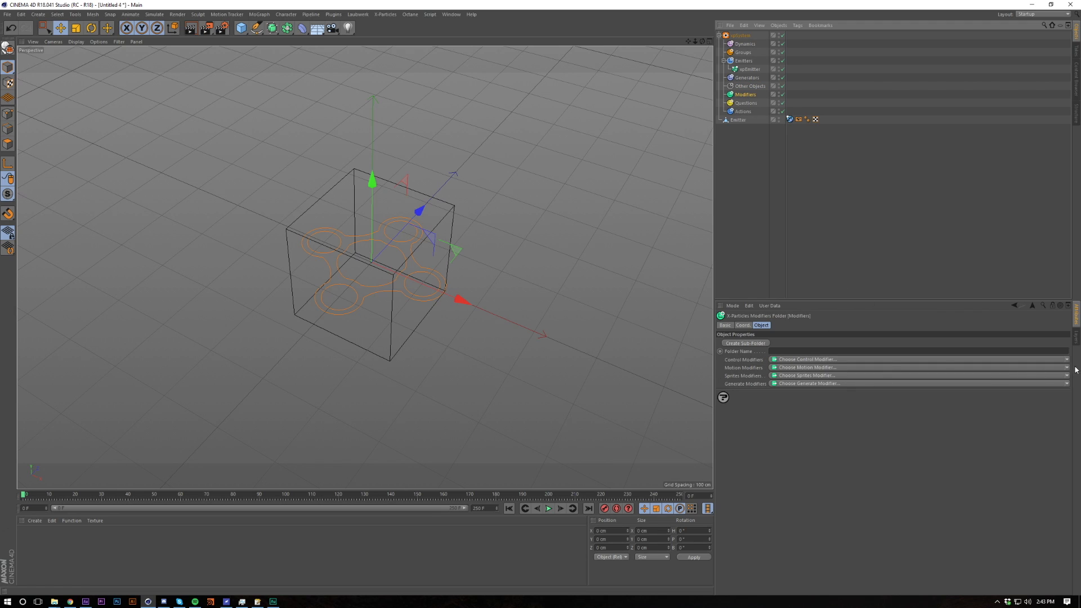
click(805, 367)
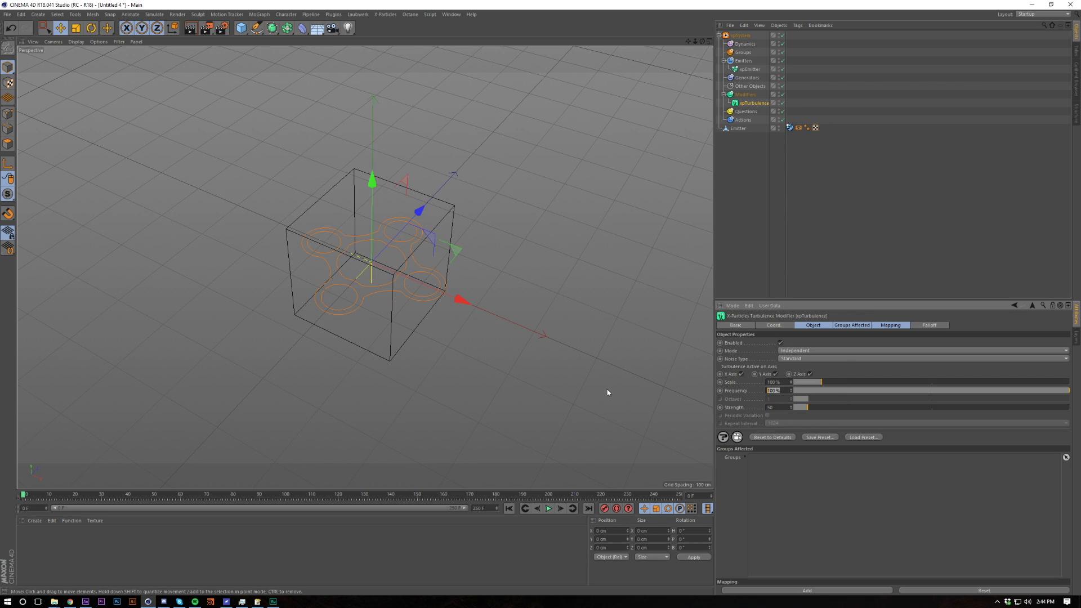
drag(793, 391, 809, 390)
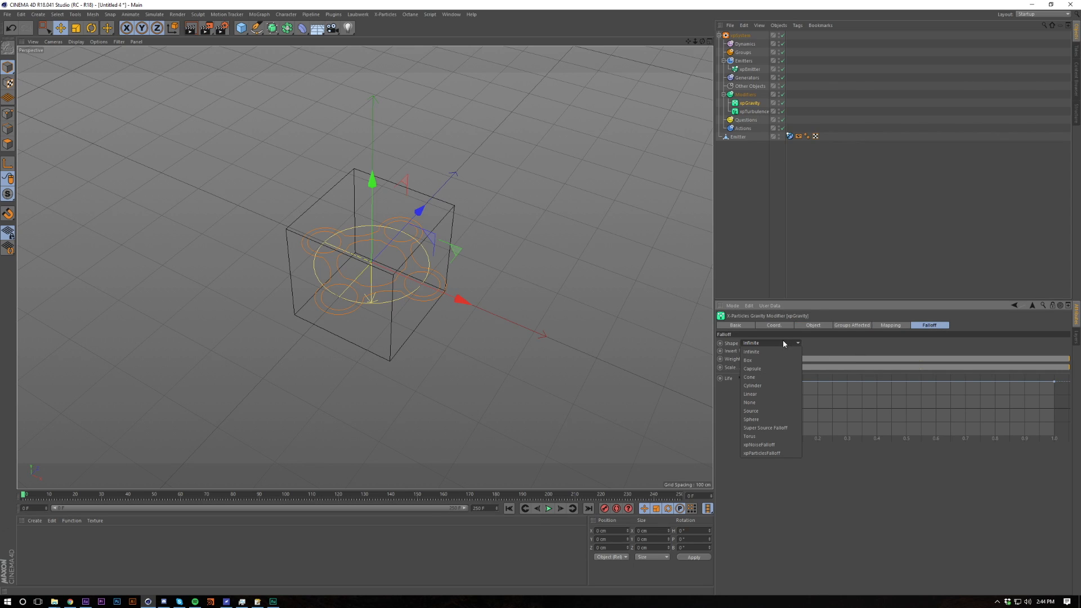
Set the xpGravity falloff shape to Box and preview it in playback.
click(747, 360)
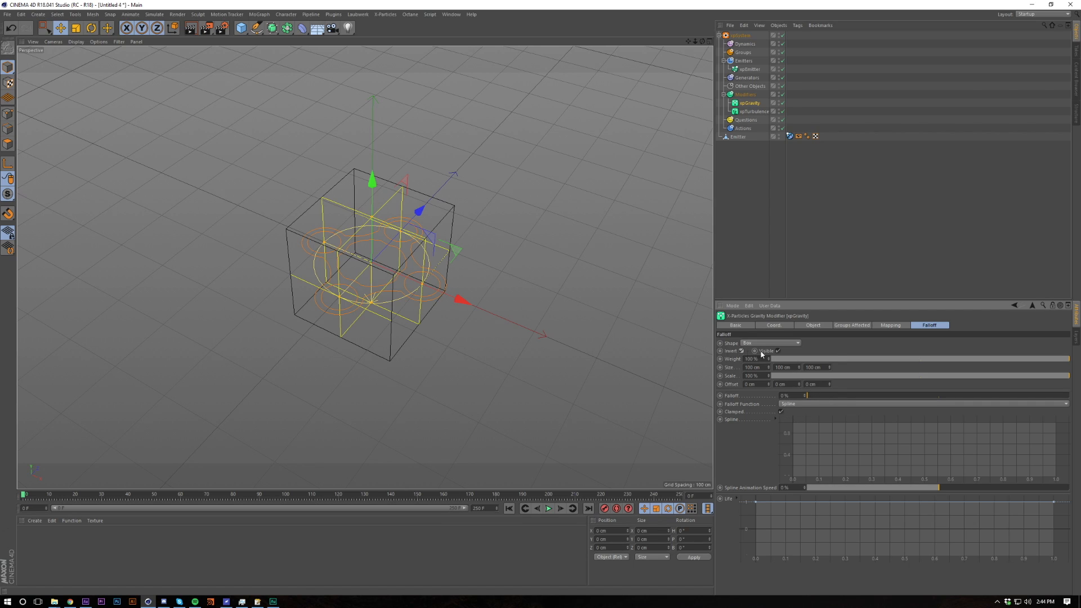
click(548, 507)
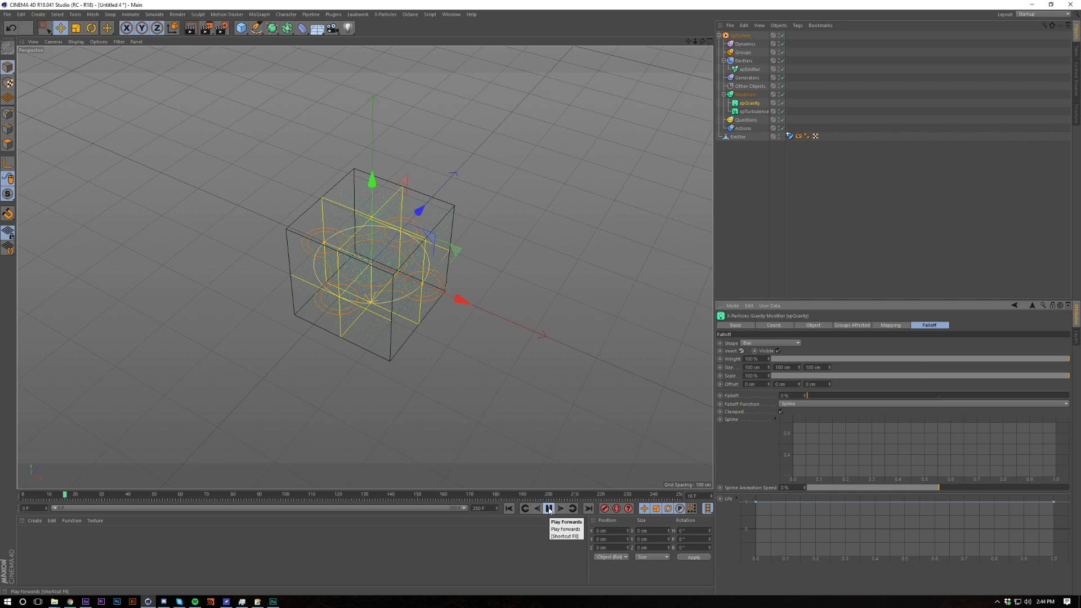
click(548, 507)
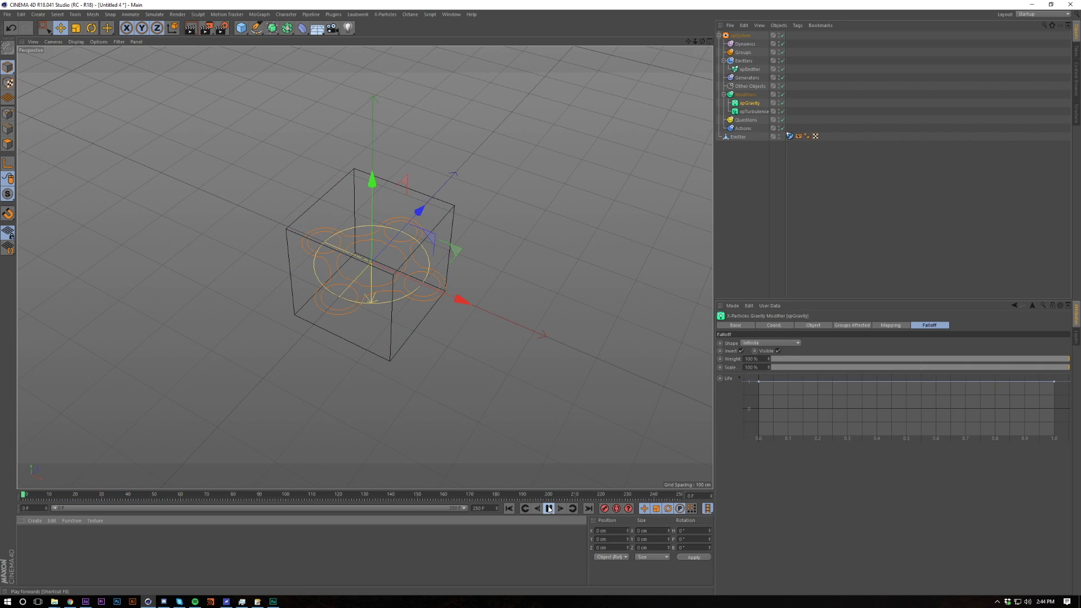
click(548, 508)
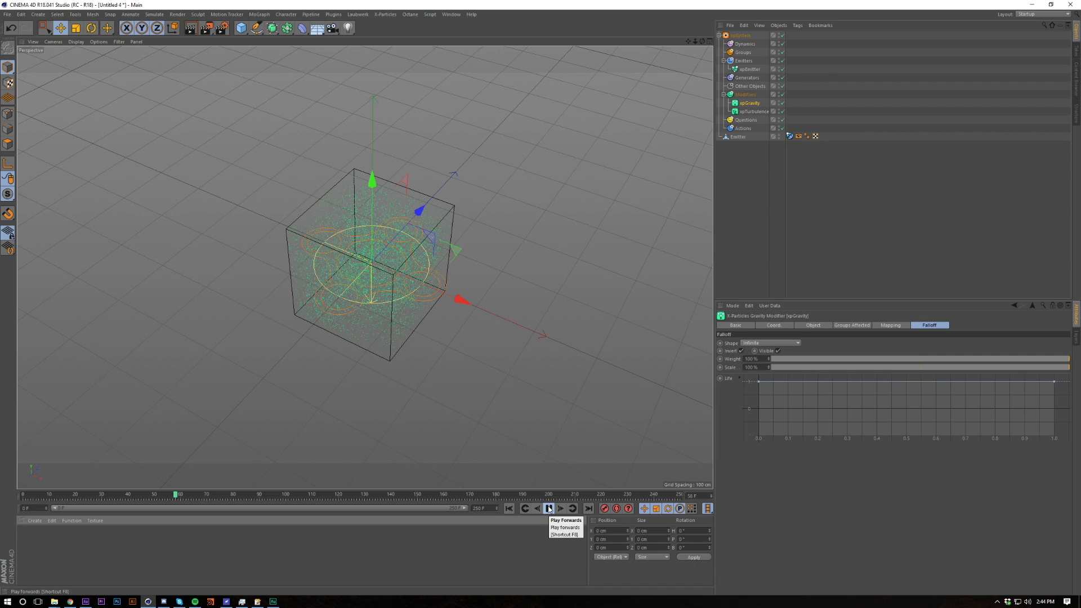
click(549, 508)
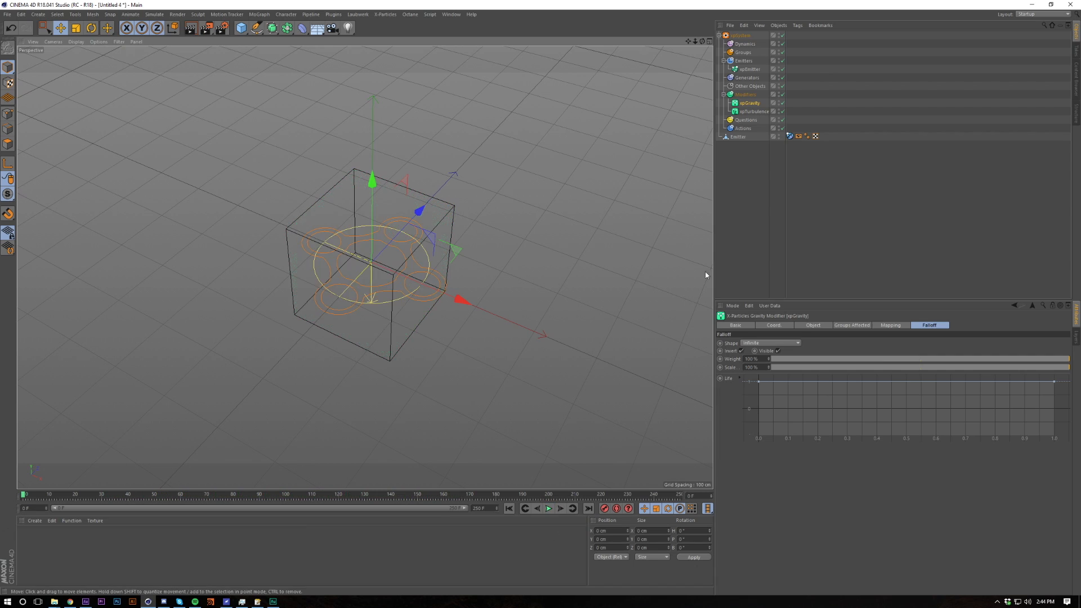
Confirm the gravity falloff shape as Box and deselect all objects.
click(770, 342)
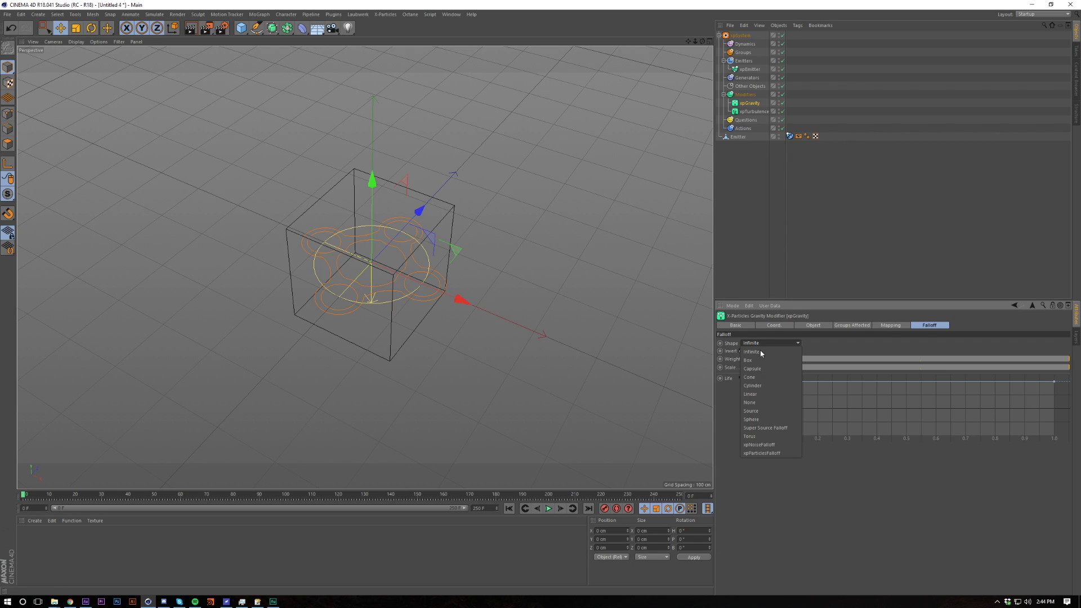
click(748, 360)
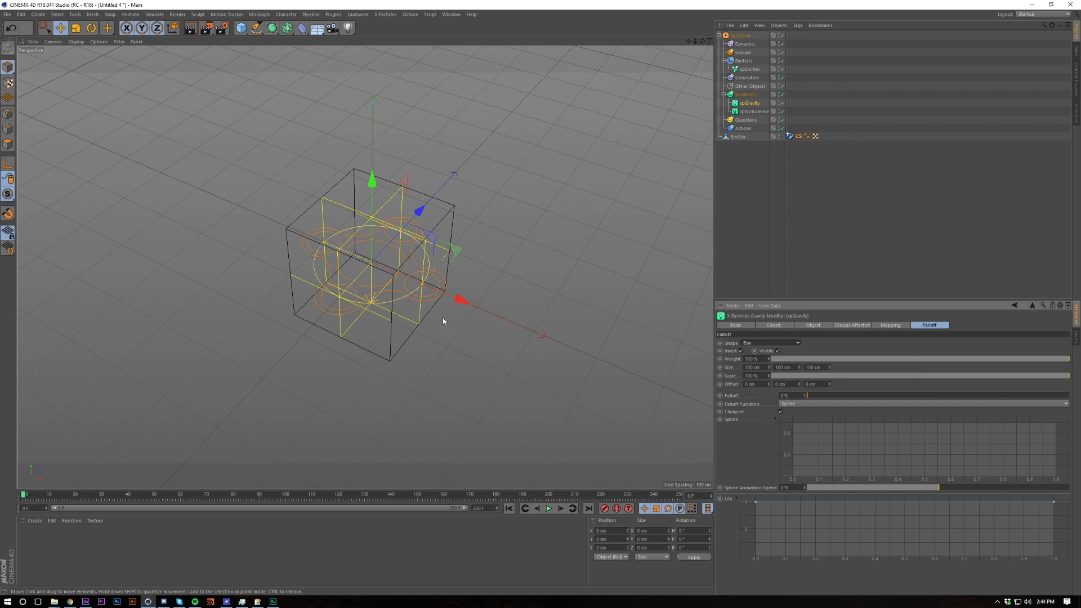
click(745, 95)
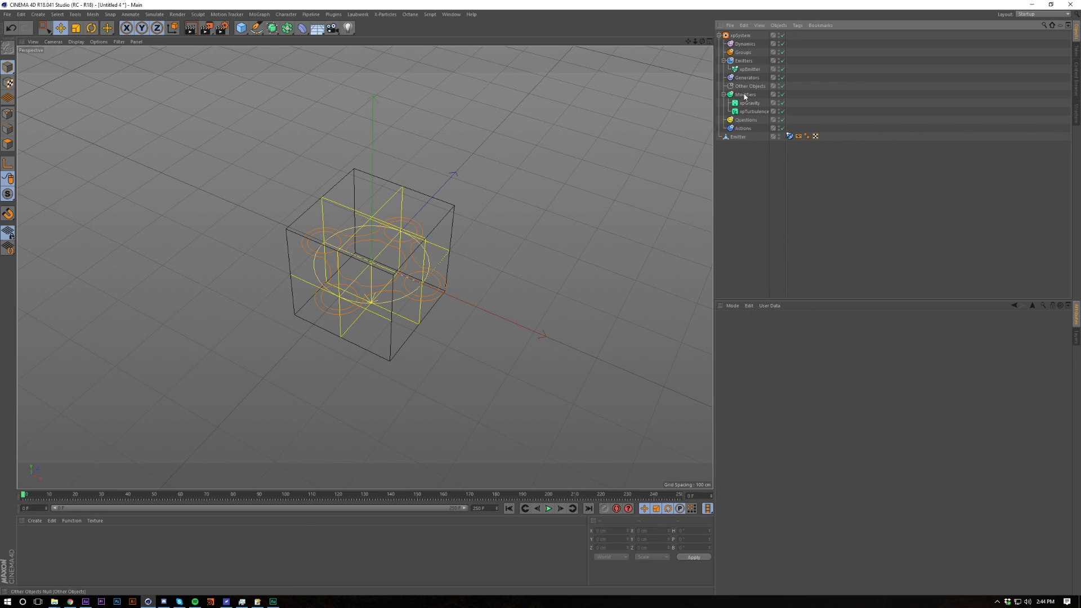
Add a Kill modifier with Volume set to Outside Bounds of its box and test it in playback.
click(745, 94)
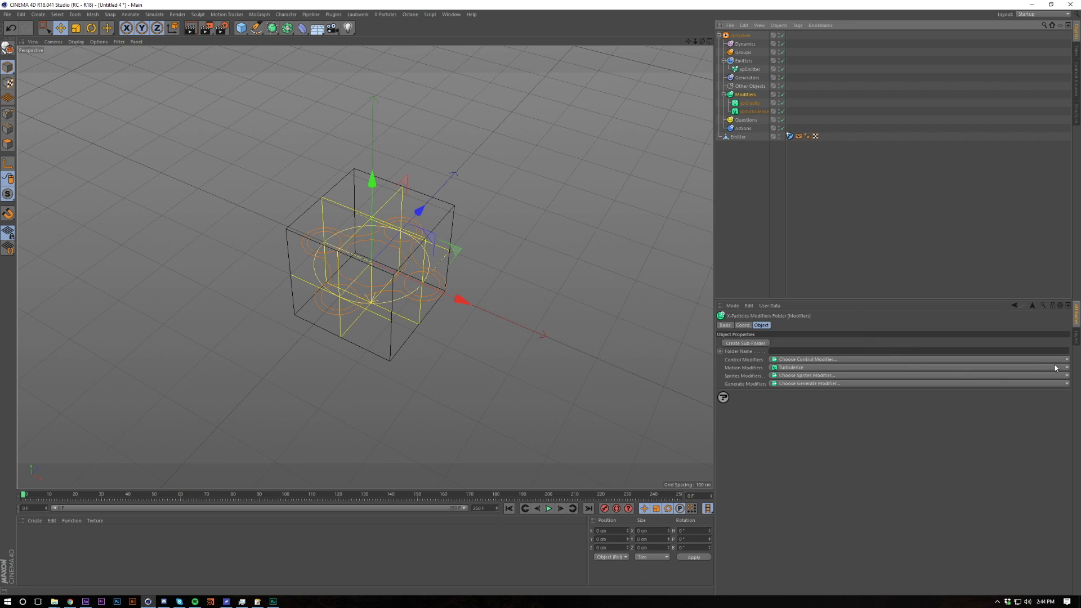
mouse_move(1016, 377)
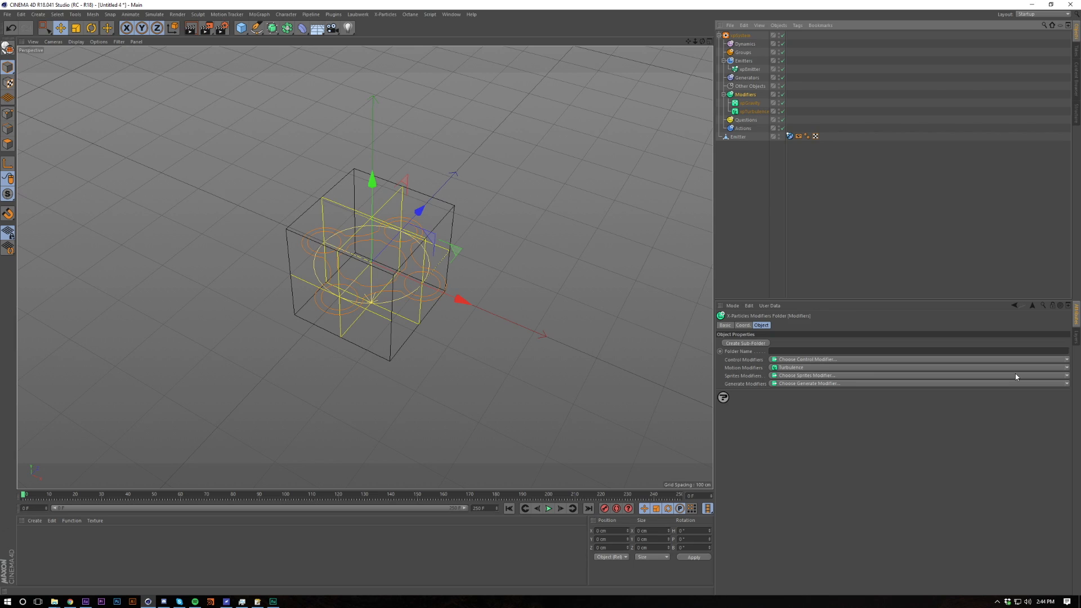
mouse_move(1048, 359)
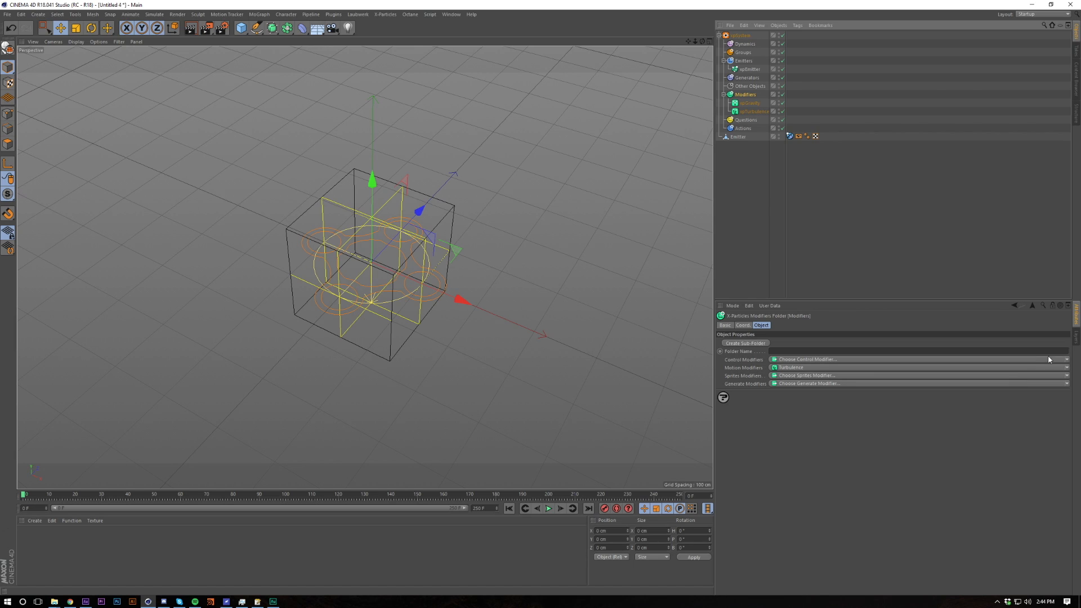
mouse_move(1069, 371)
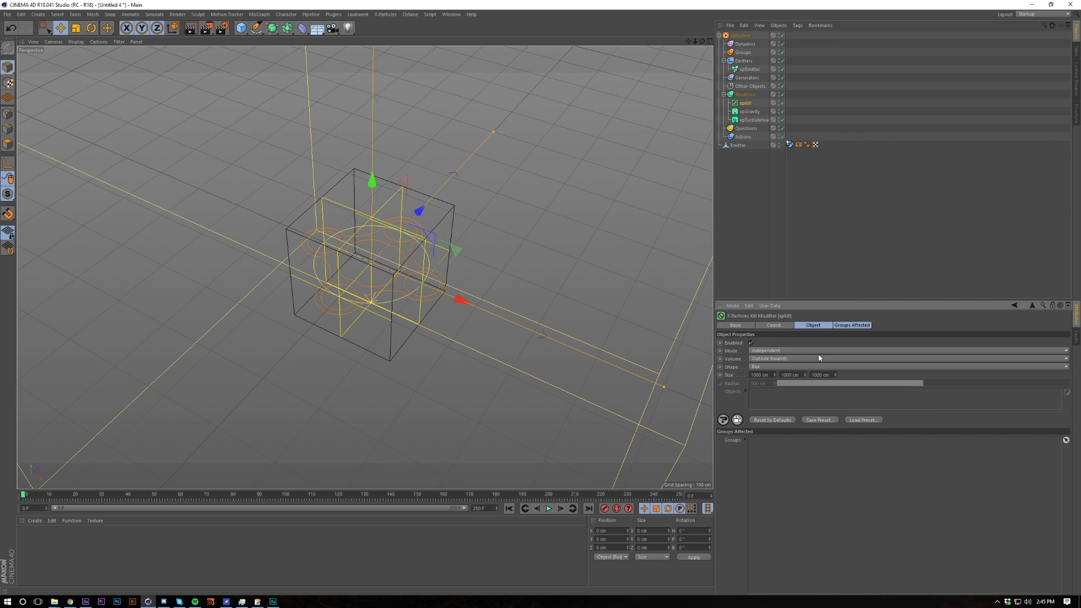
click(769, 358)
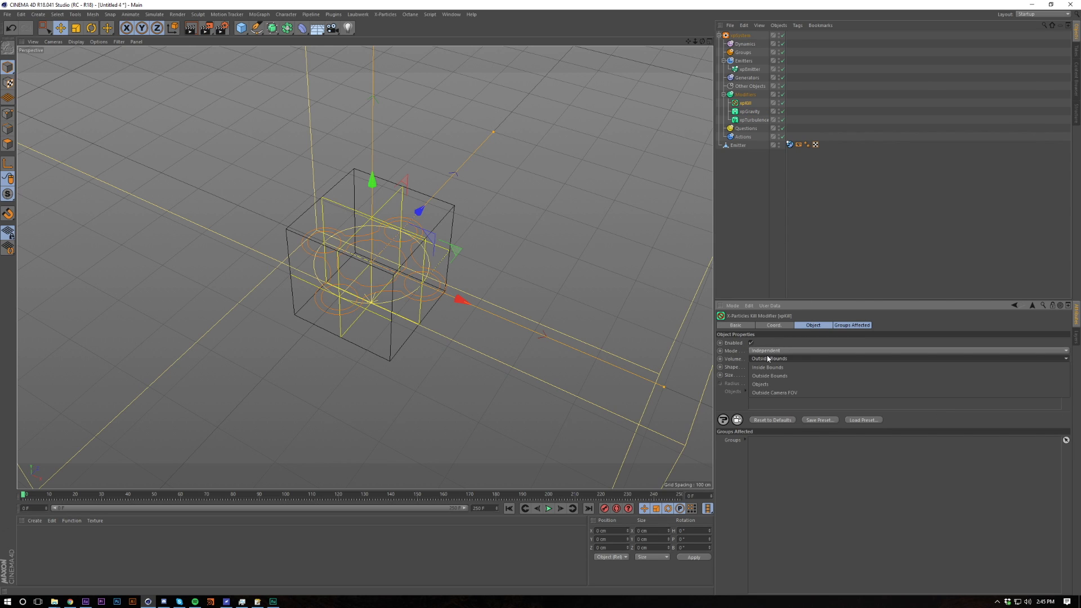
click(769, 376)
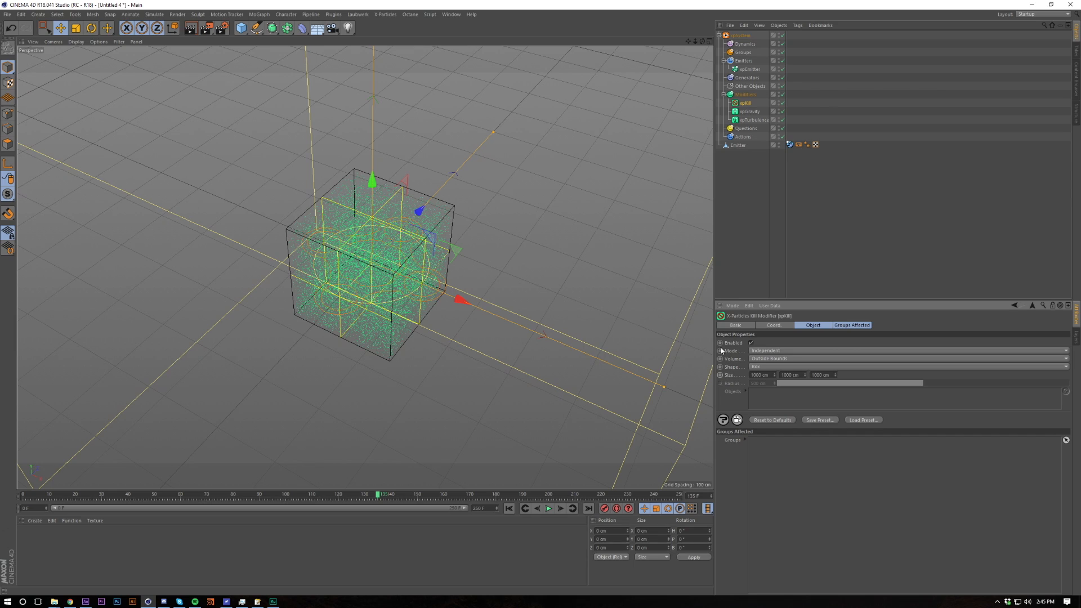
click(751, 342)
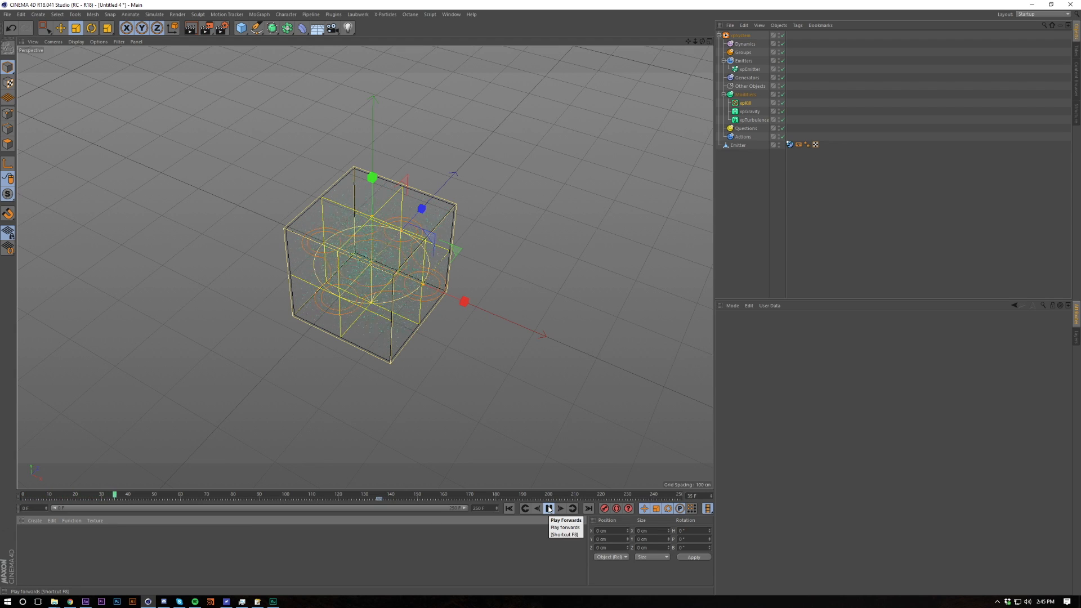
click(548, 507)
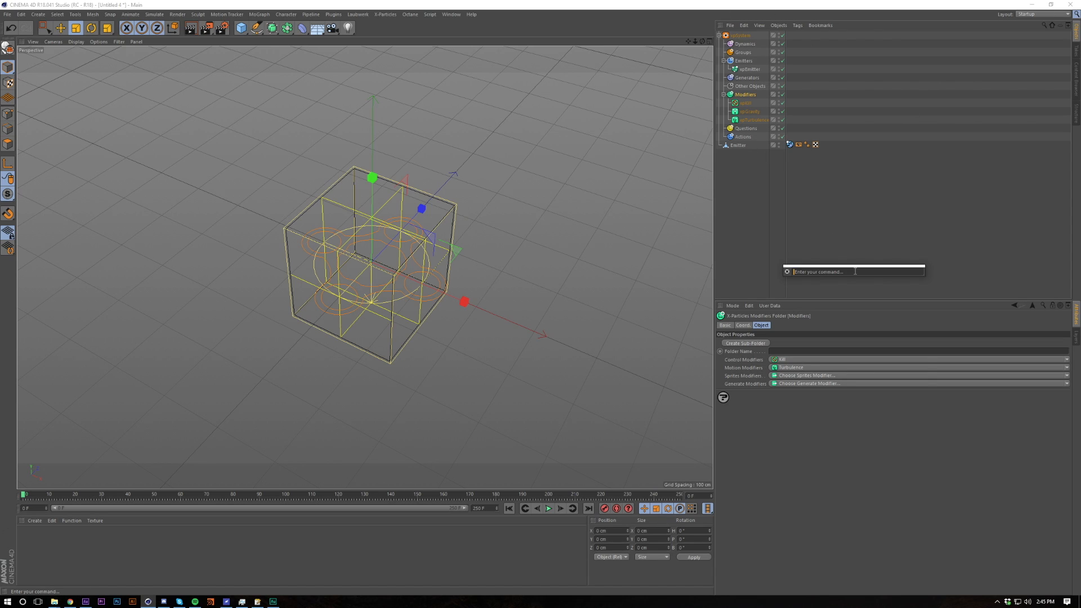
Add an xpExplode modifier via the search 'xp explo' and view its Object settings.
text(xp explo)
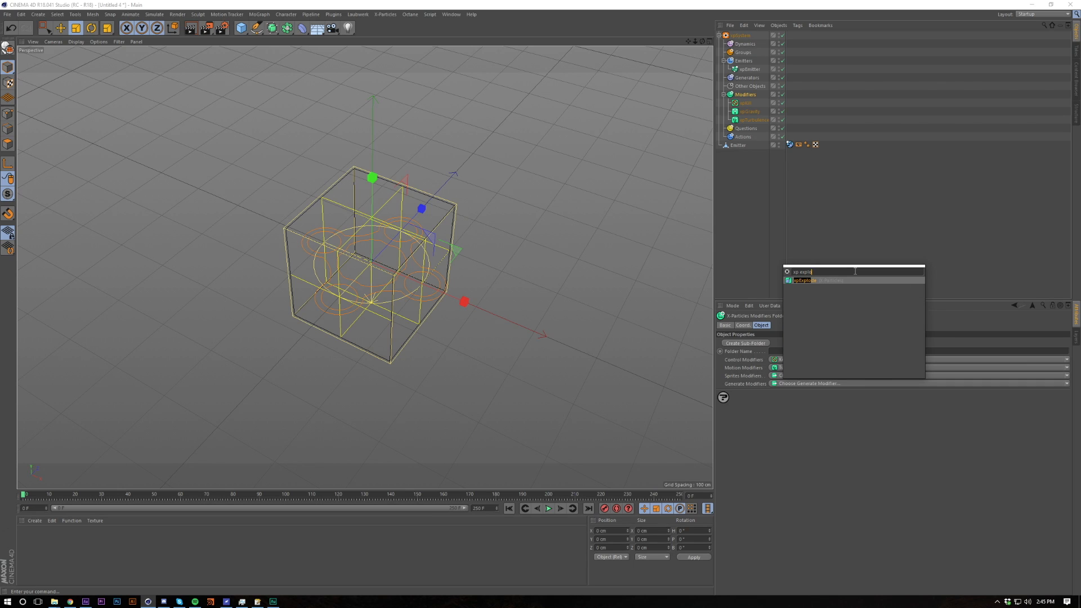
click(802, 280)
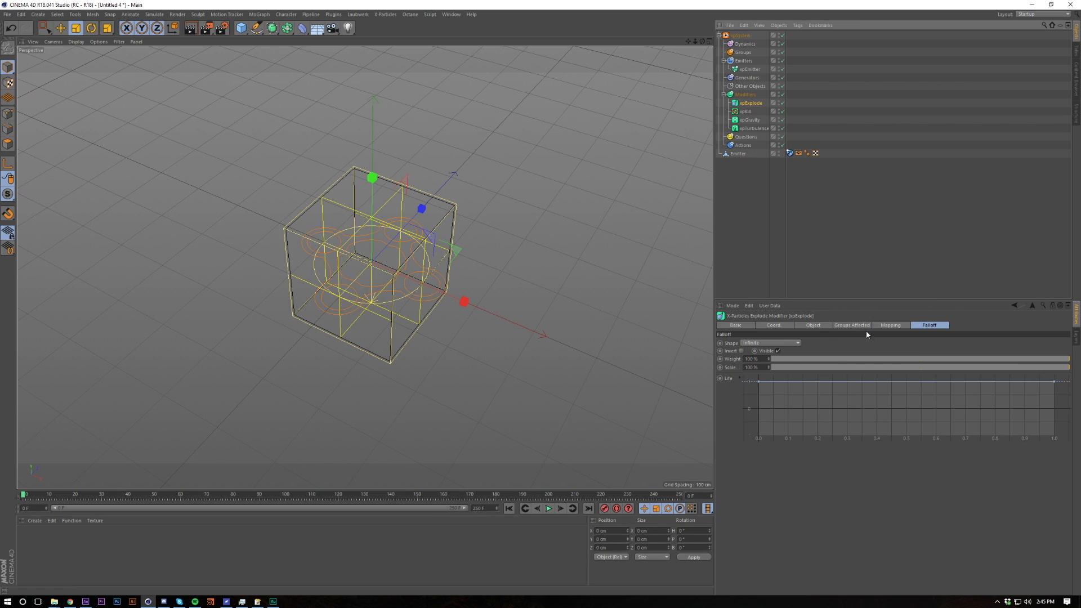
click(812, 324)
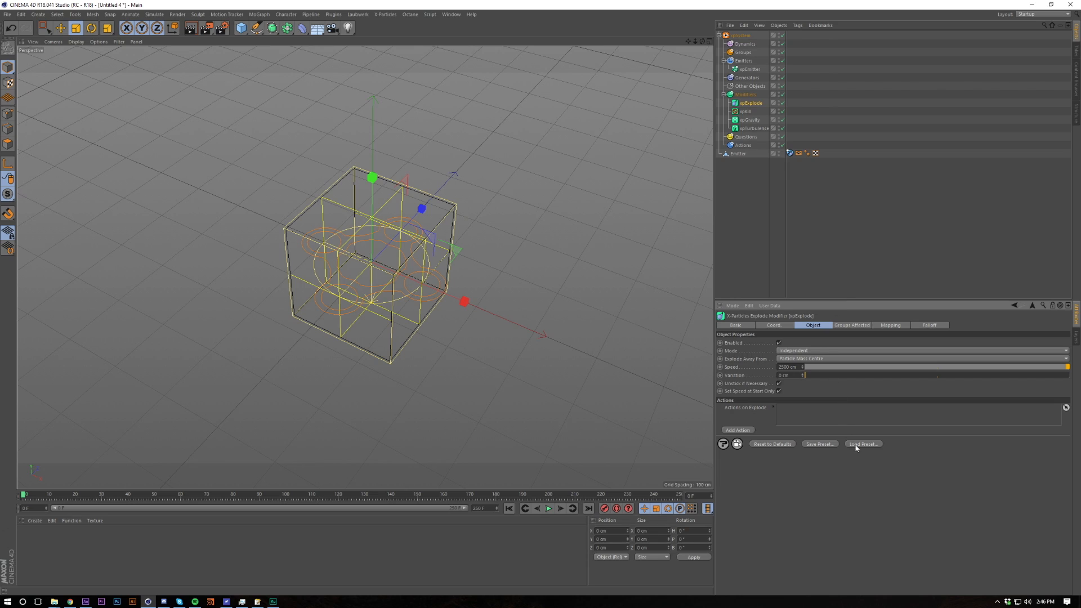
Give the xpExplode modifier a Box falloff shape.
click(929, 324)
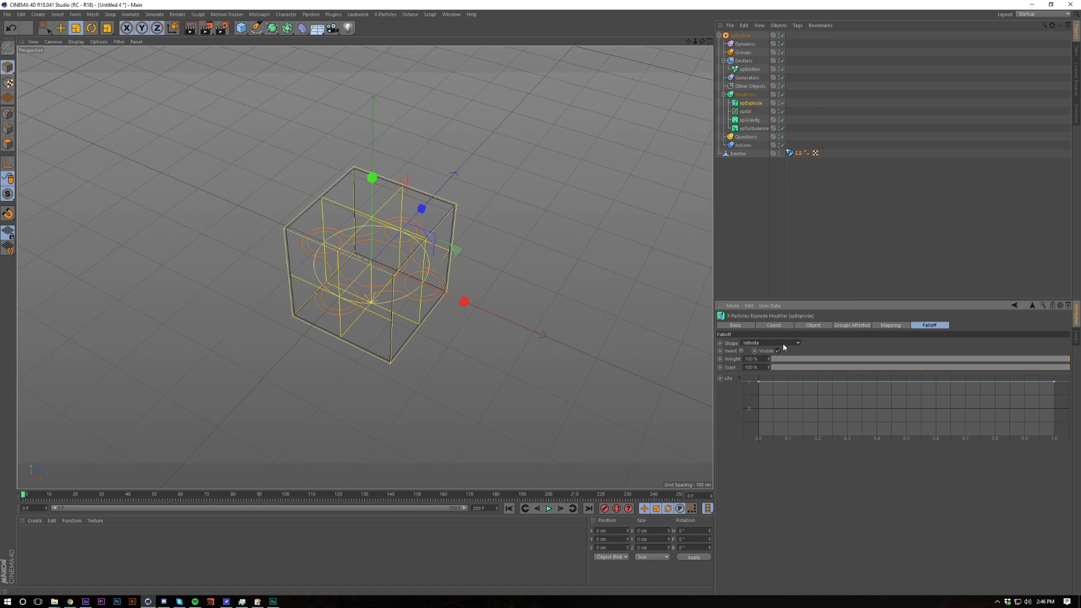
click(769, 342)
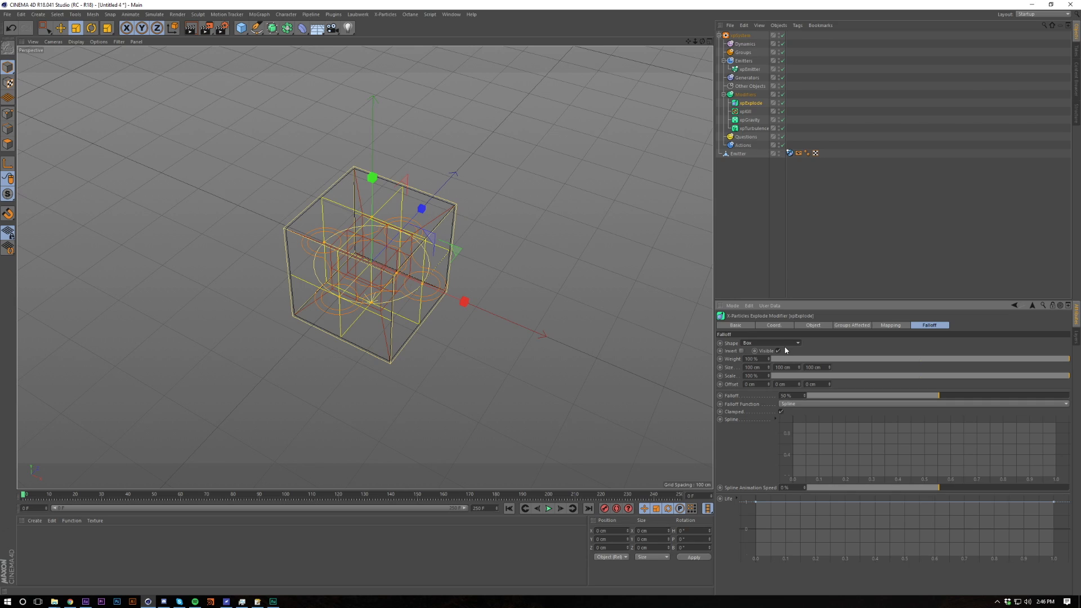
click(769, 342)
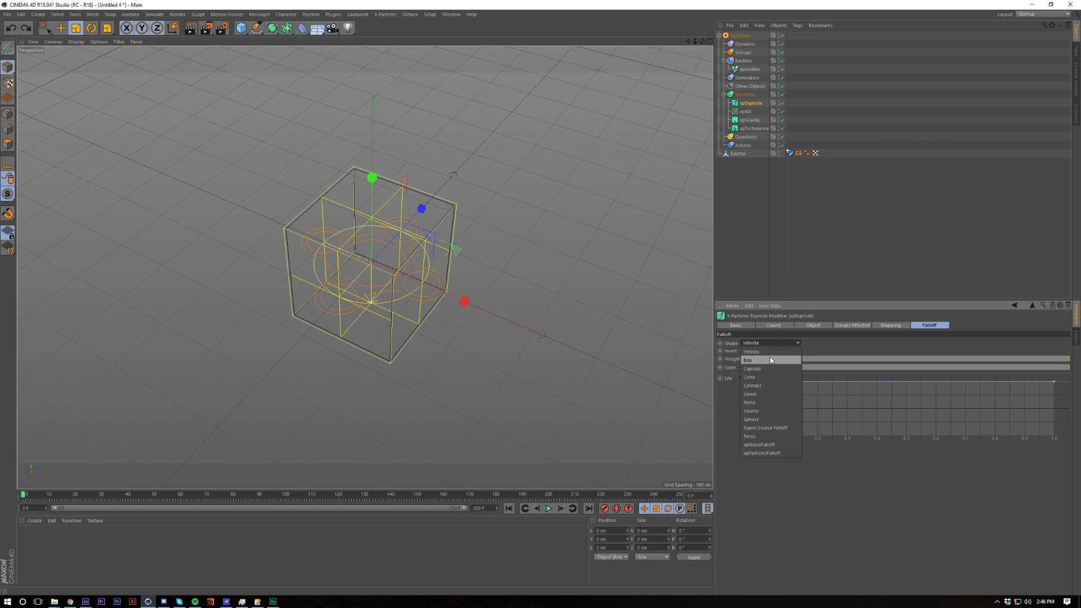
click(748, 360)
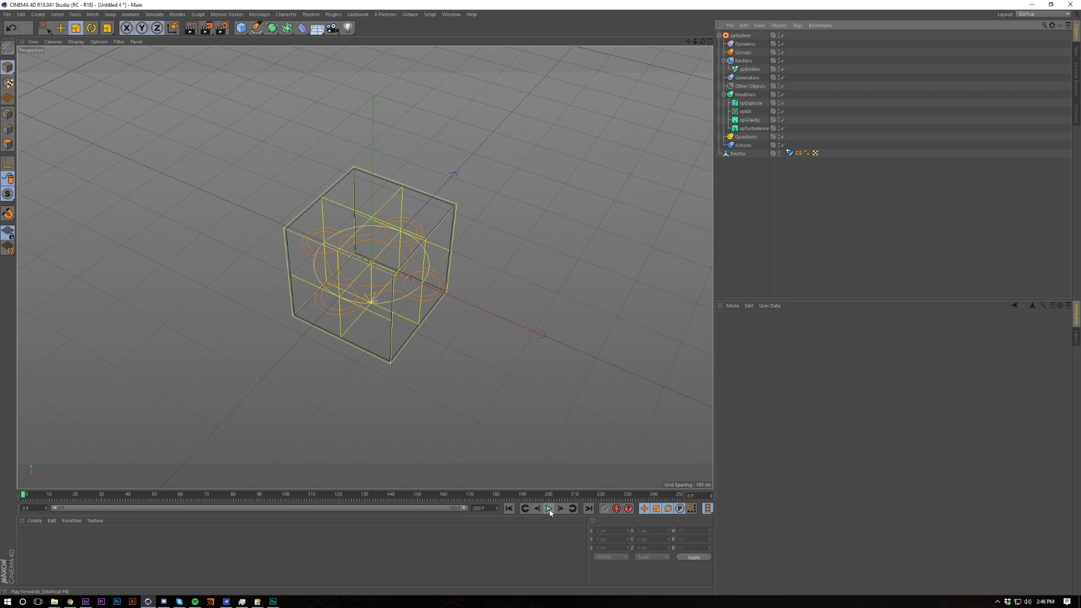
mouse_move(747, 112)
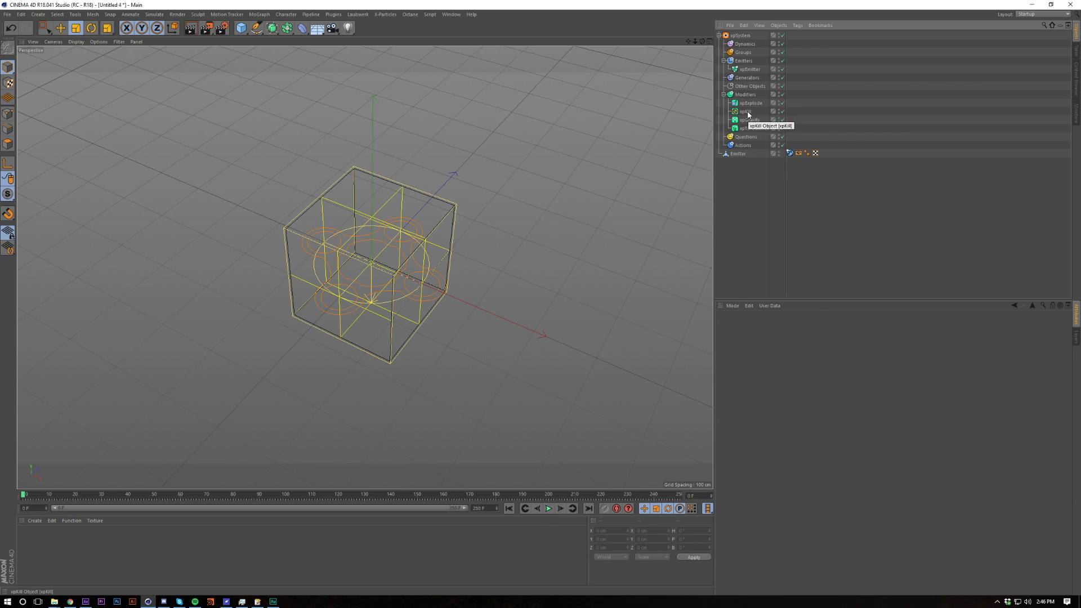
Check the xpKill modifier, return to Explode's Object settings and play the simulation.
click(745, 111)
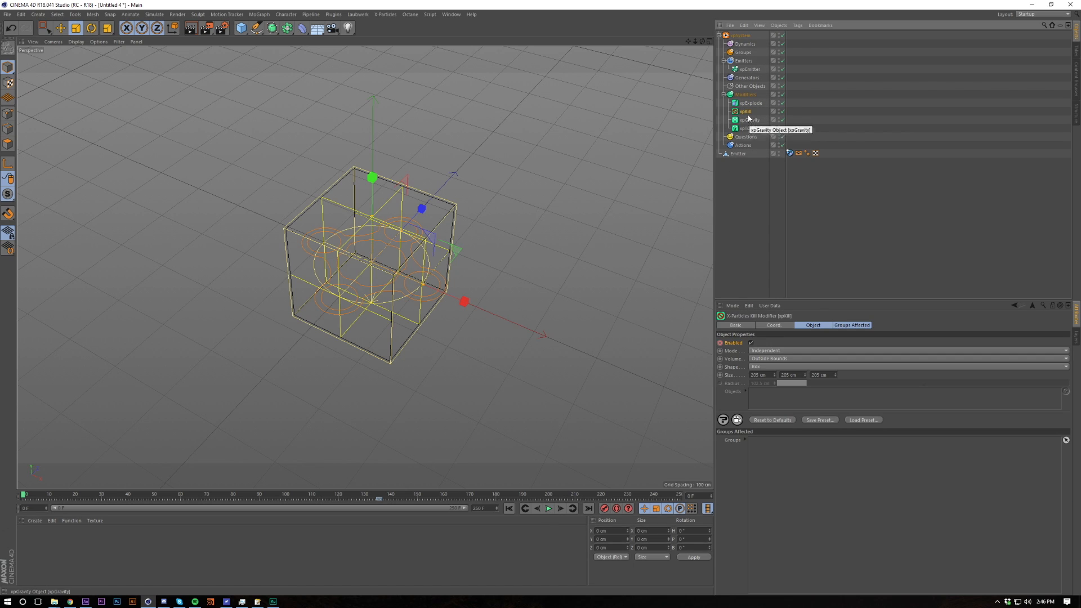
click(751, 103)
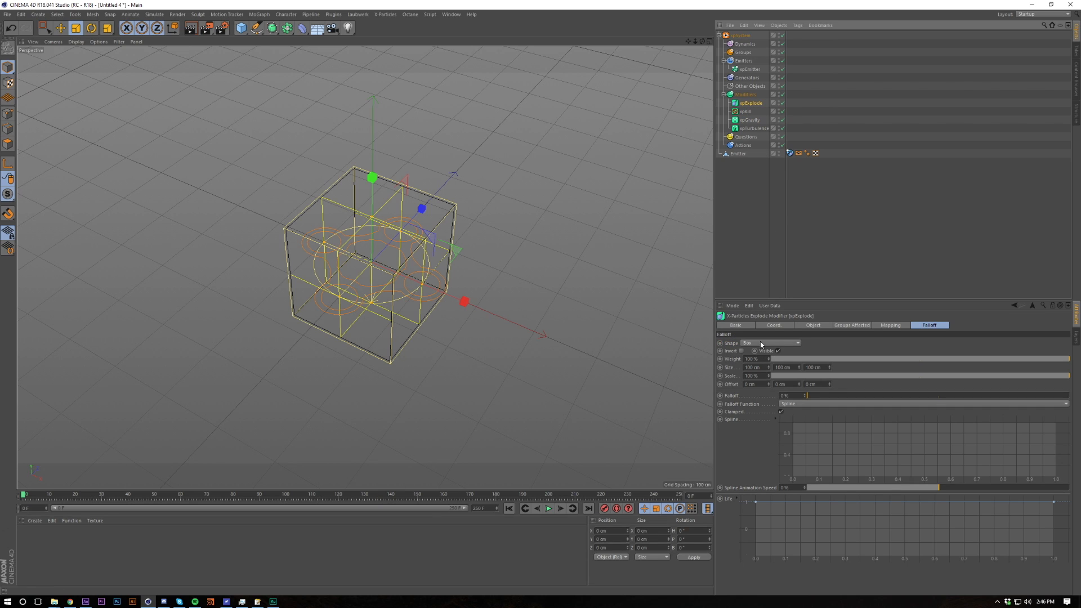
click(812, 324)
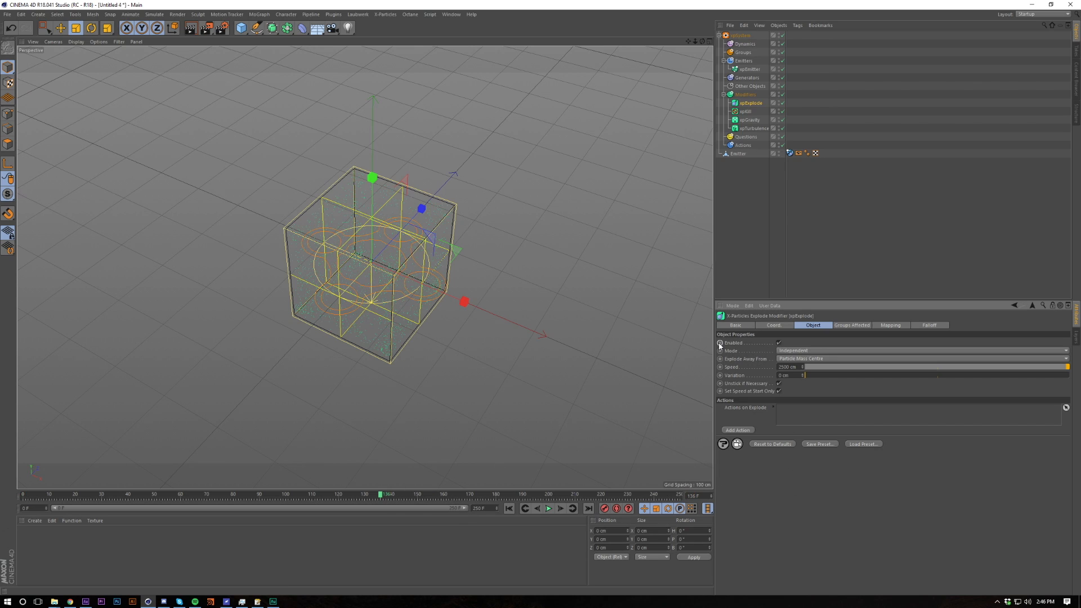
click(778, 342)
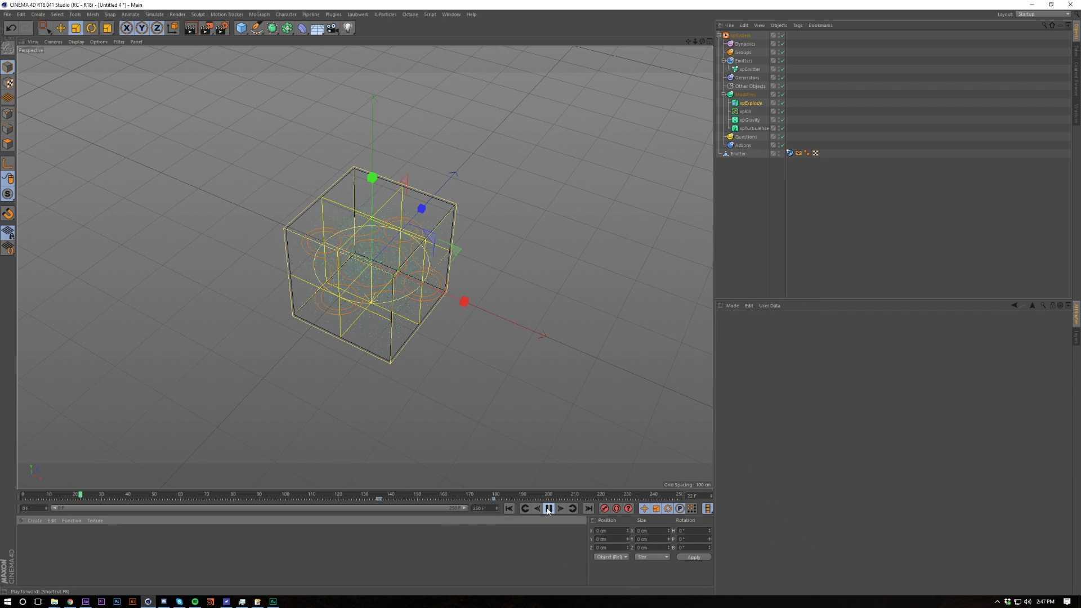
mouse_move(548, 508)
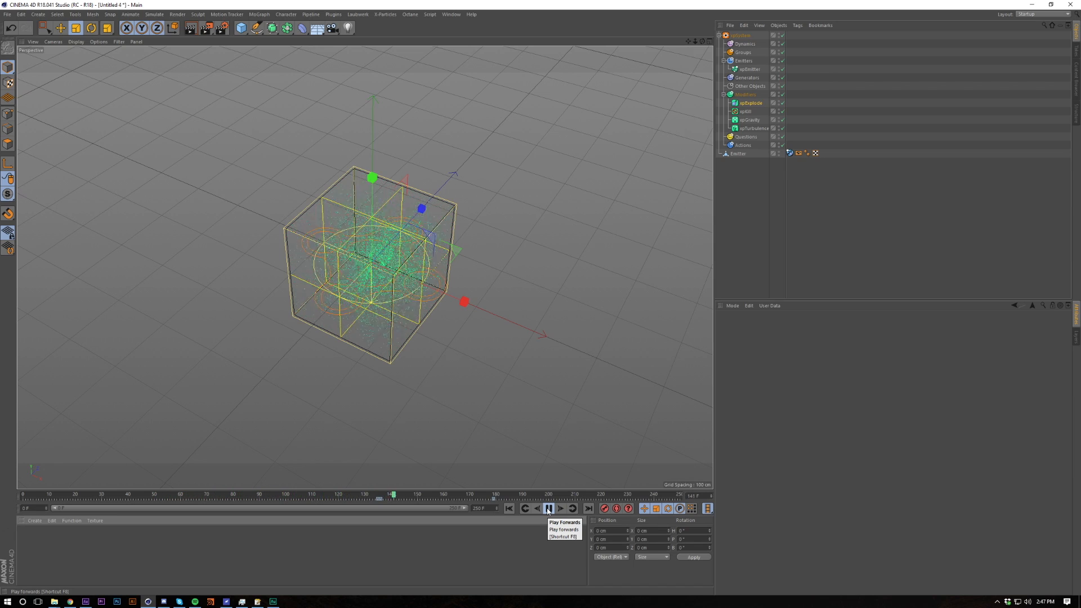
Stop playback and set the cube's xpCollider tag Normals to Outside.
click(549, 507)
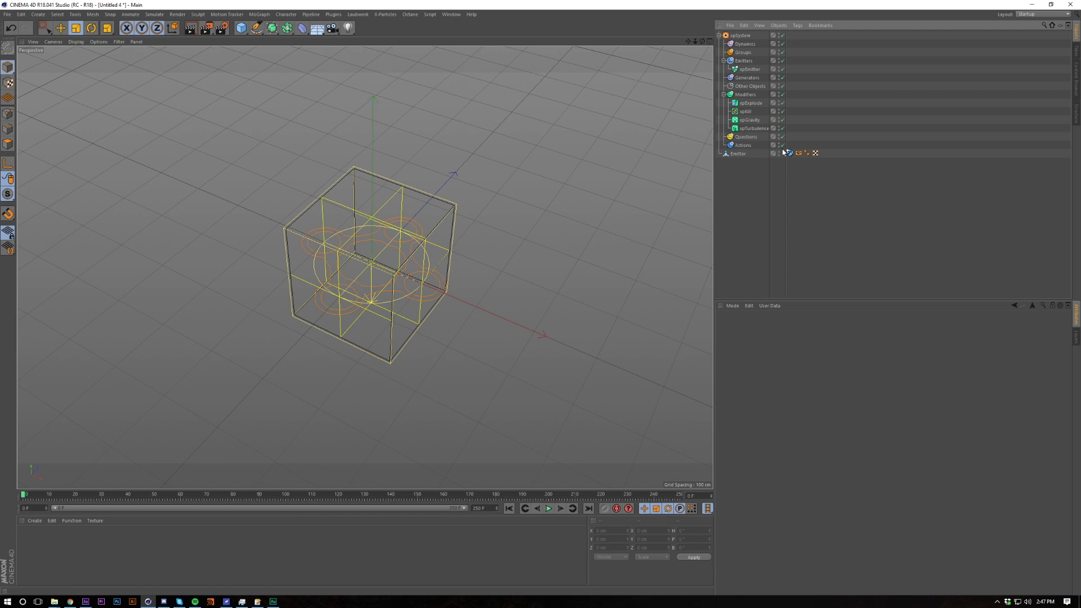
click(790, 152)
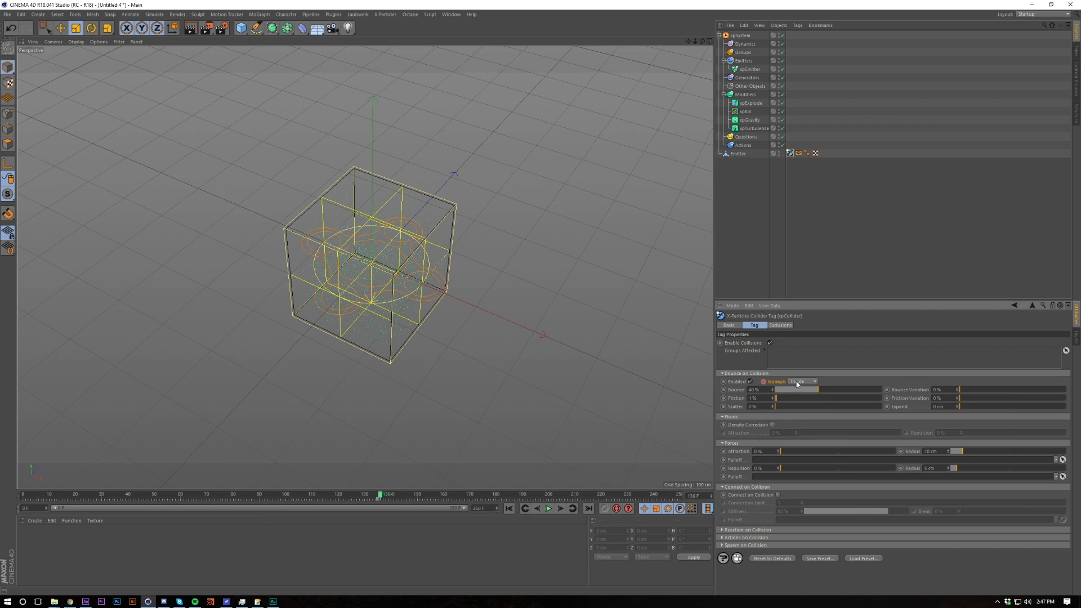
click(801, 381)
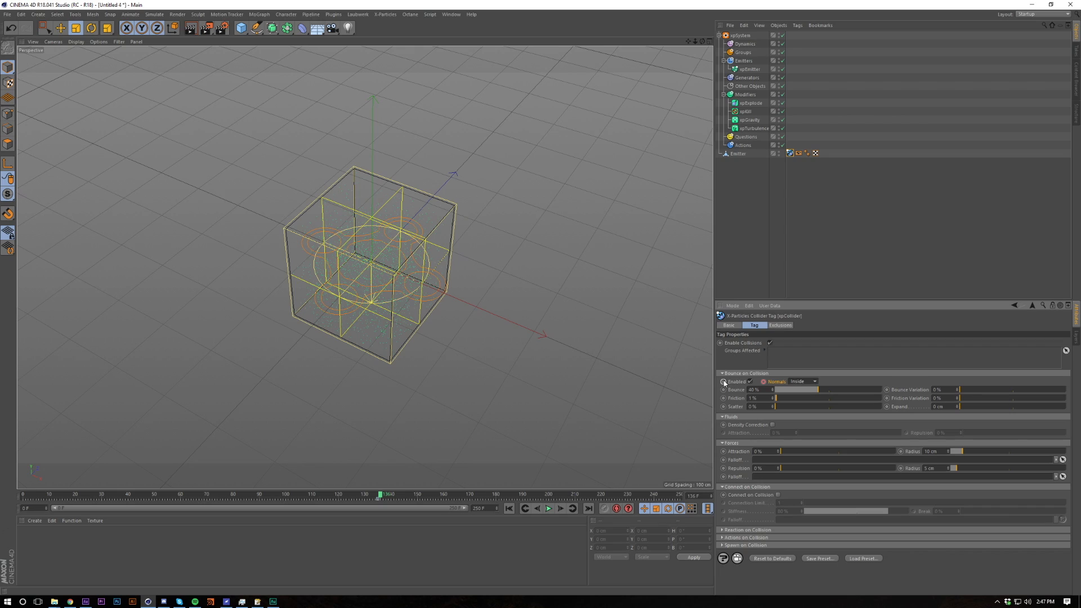
click(802, 382)
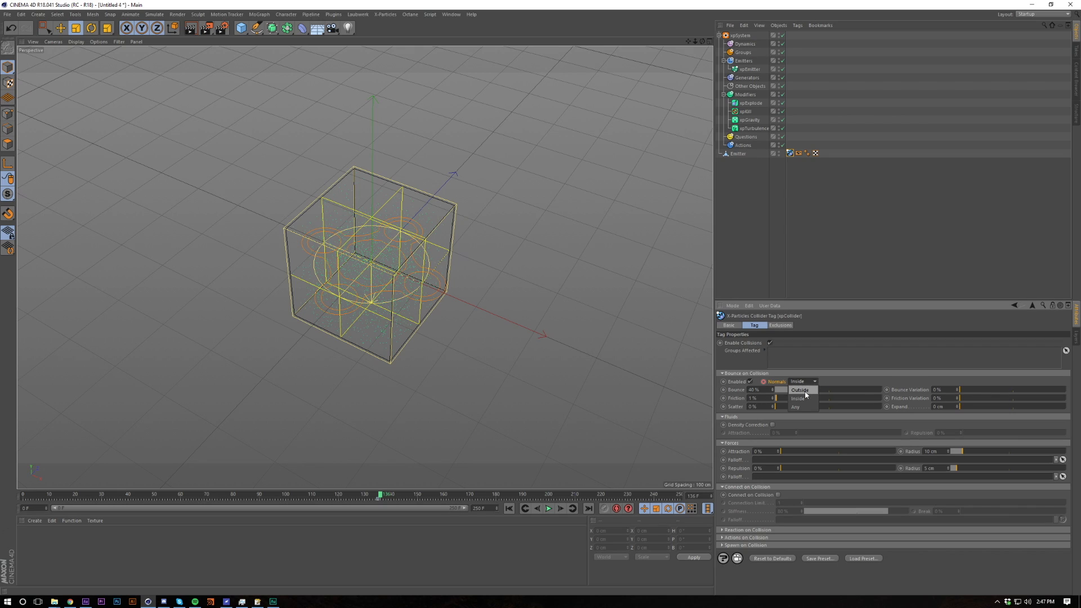
click(798, 389)
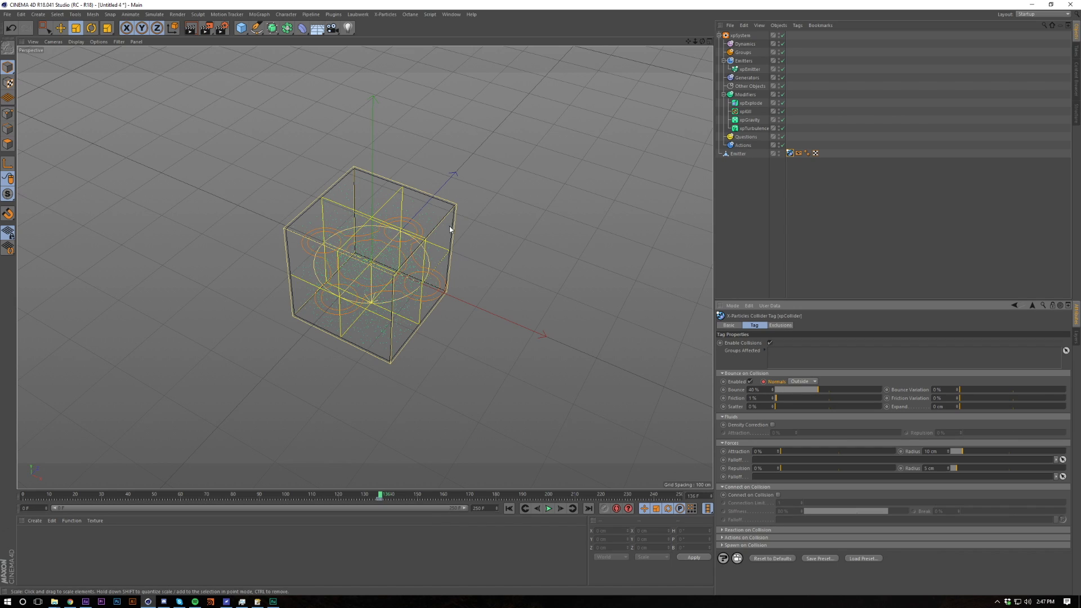
mouse_move(565, 324)
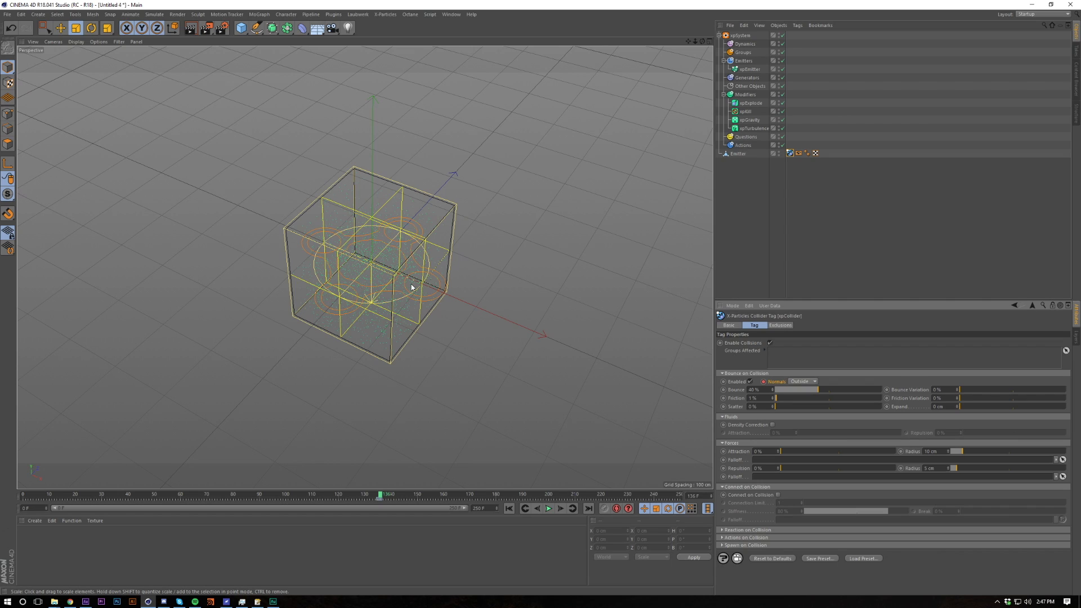
mouse_move(449, 239)
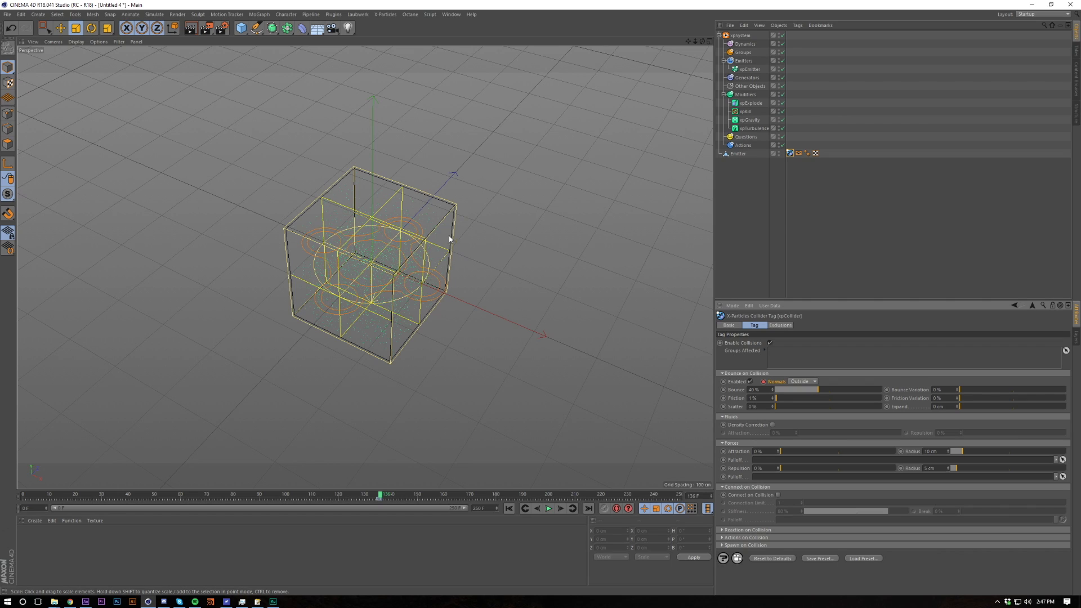
mouse_move(217, 260)
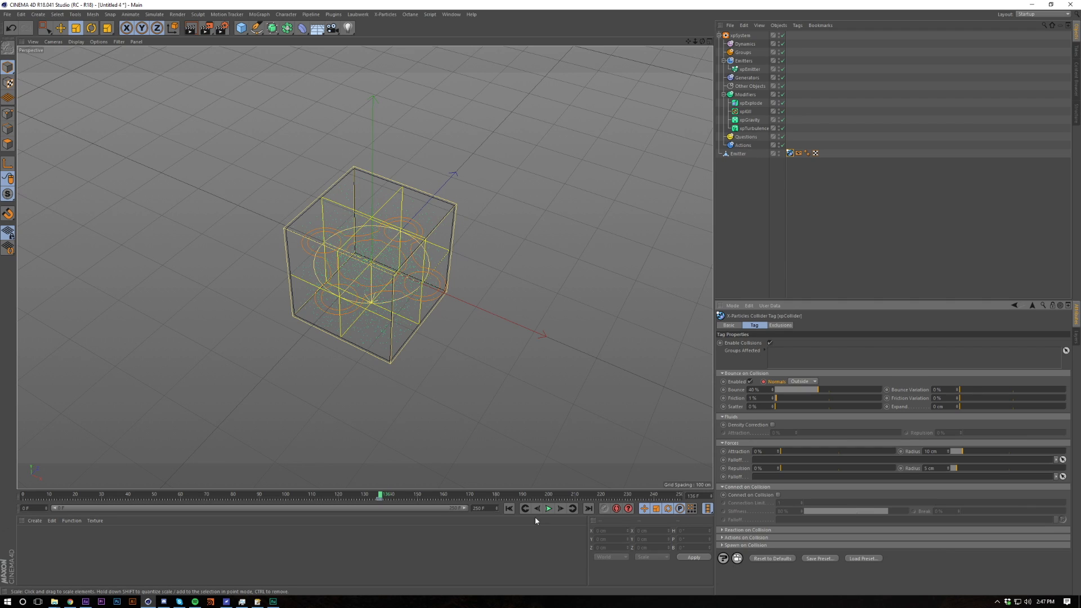
Play the simulation to test the outside collision, then stop it.
click(548, 508)
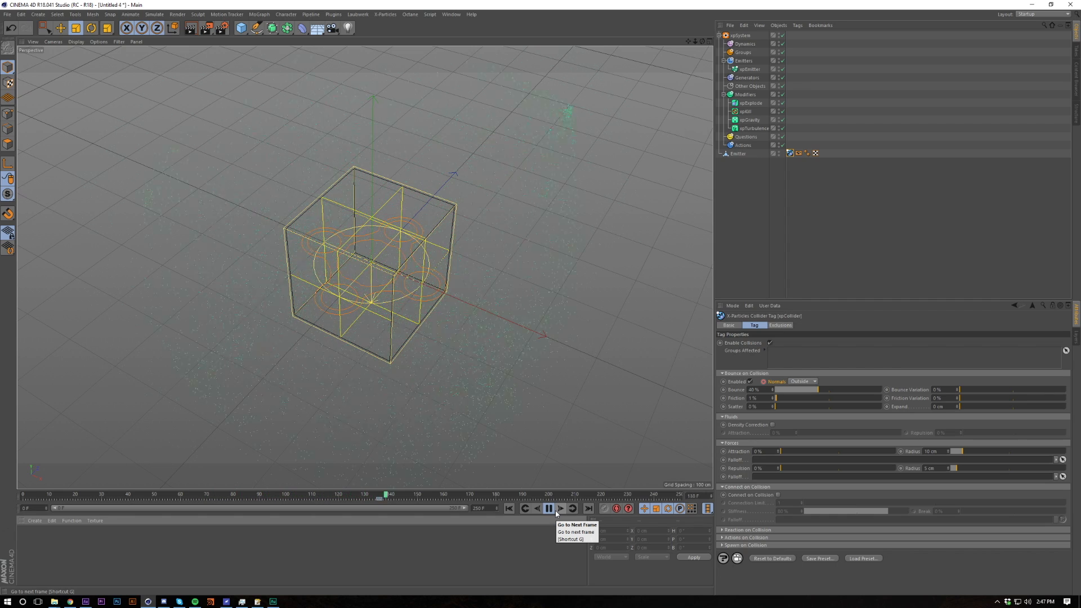
click(560, 508)
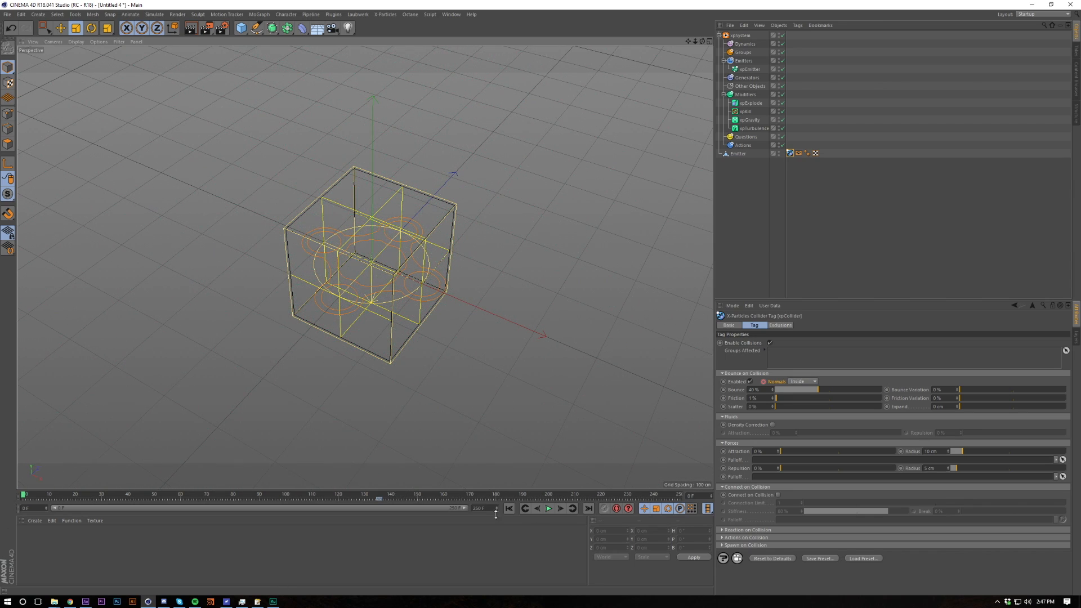
Select the xpDomain and set its Voxel size to 20 cm under Bounds.
click(744, 52)
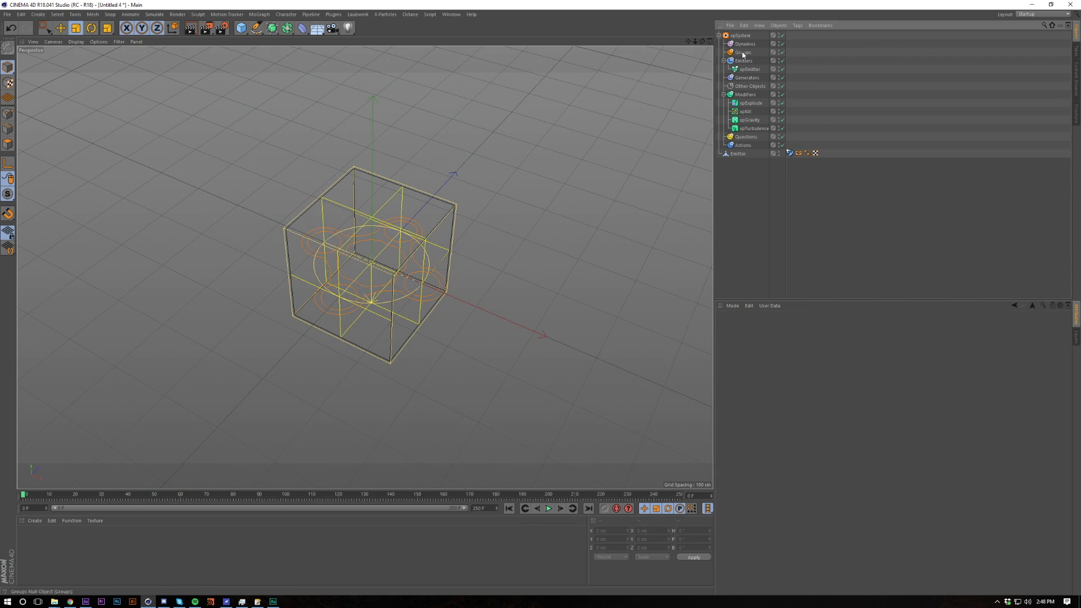
click(744, 44)
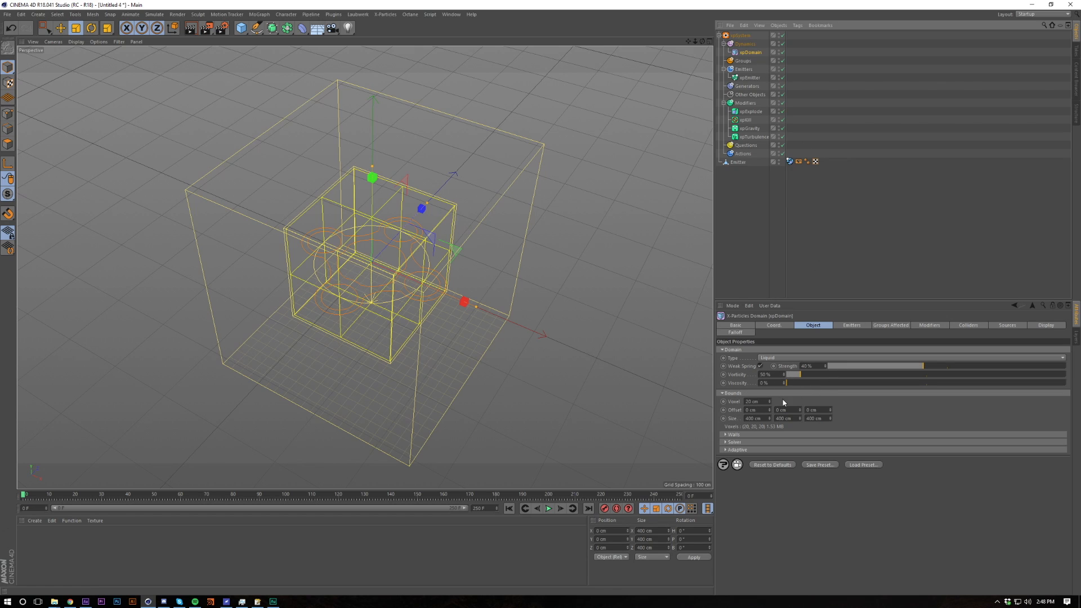
click(751, 400)
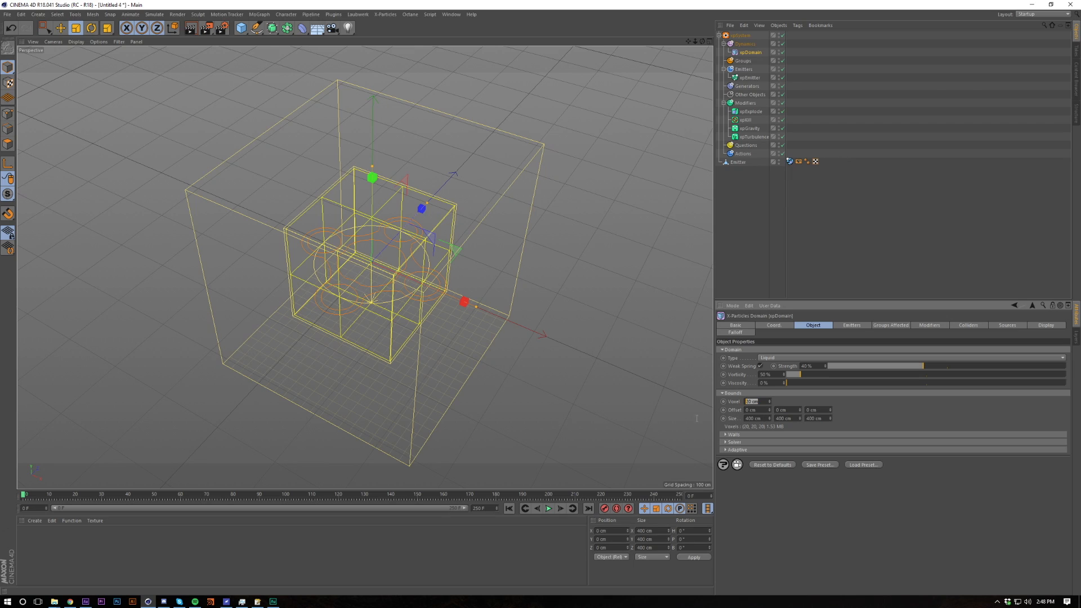
mouse_move(692, 426)
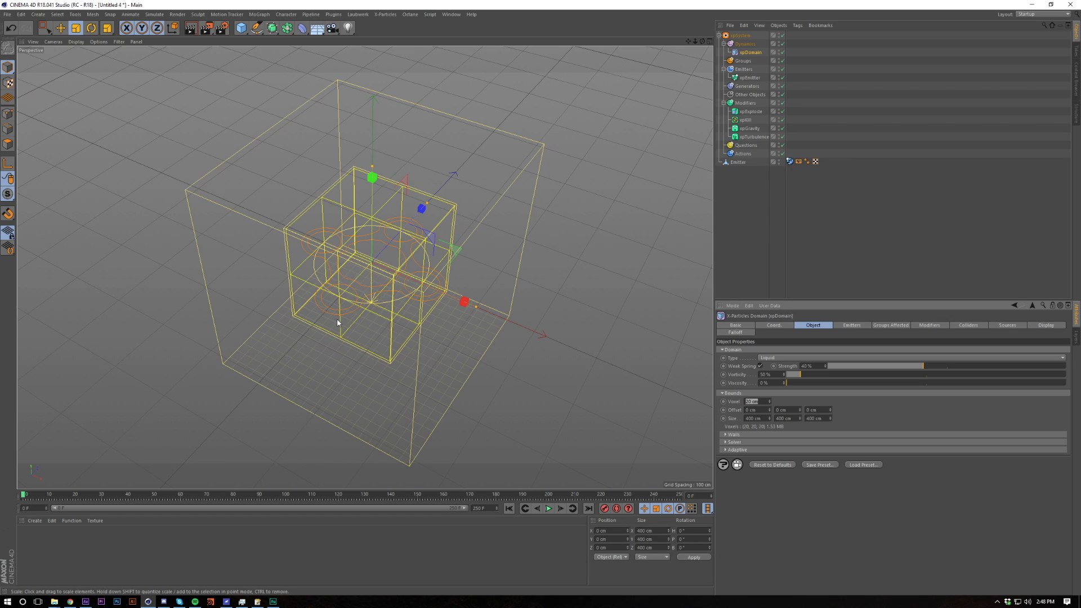
mouse_move(340, 325)
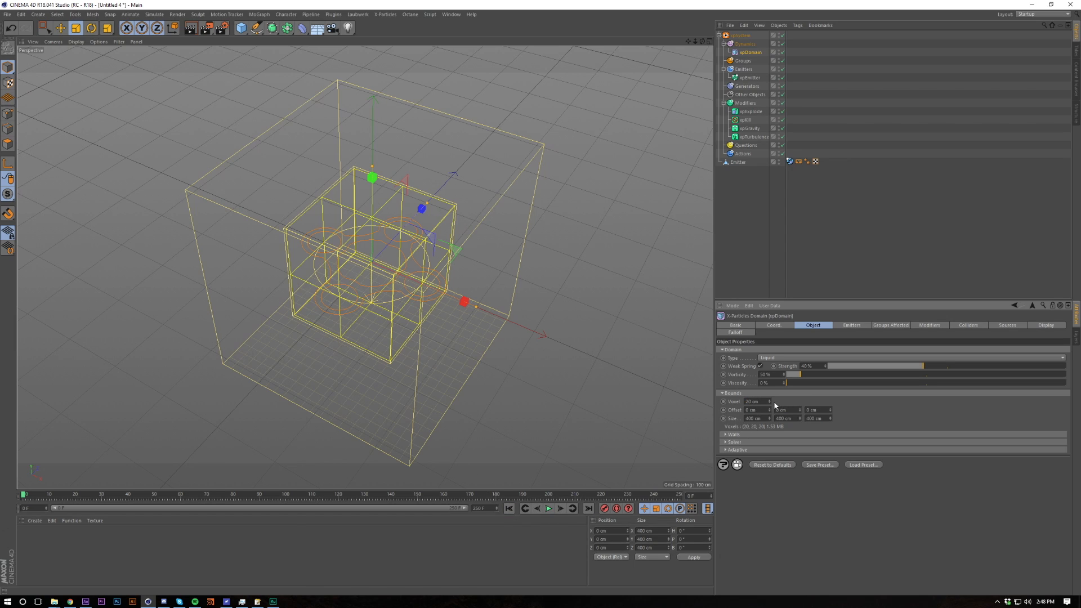
mouse_move(769, 437)
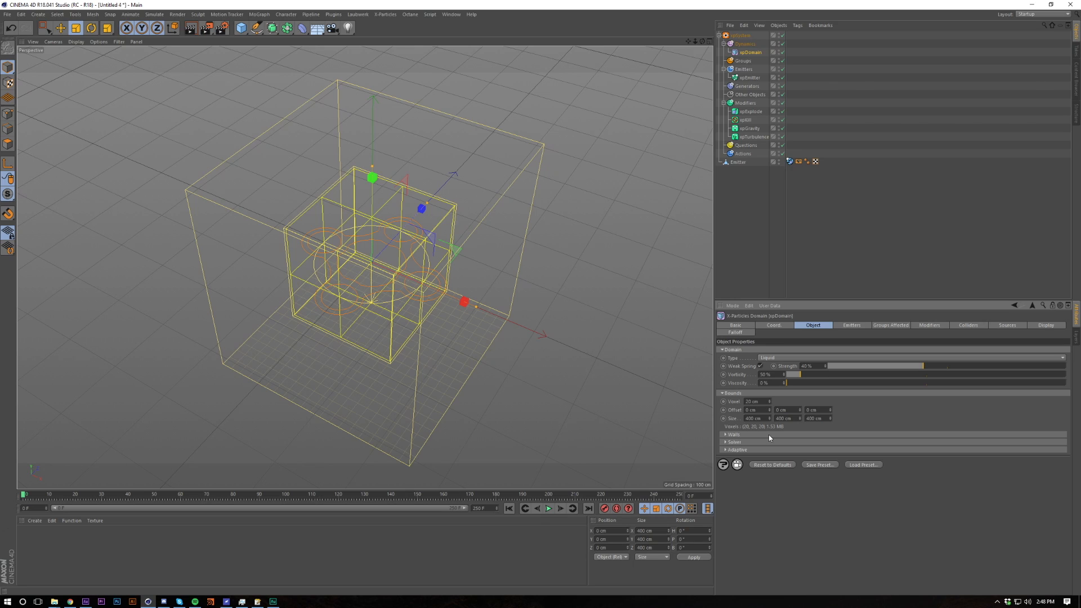
Play the simulation to around frame 160 so particles spread through the domain, then stop.
click(548, 508)
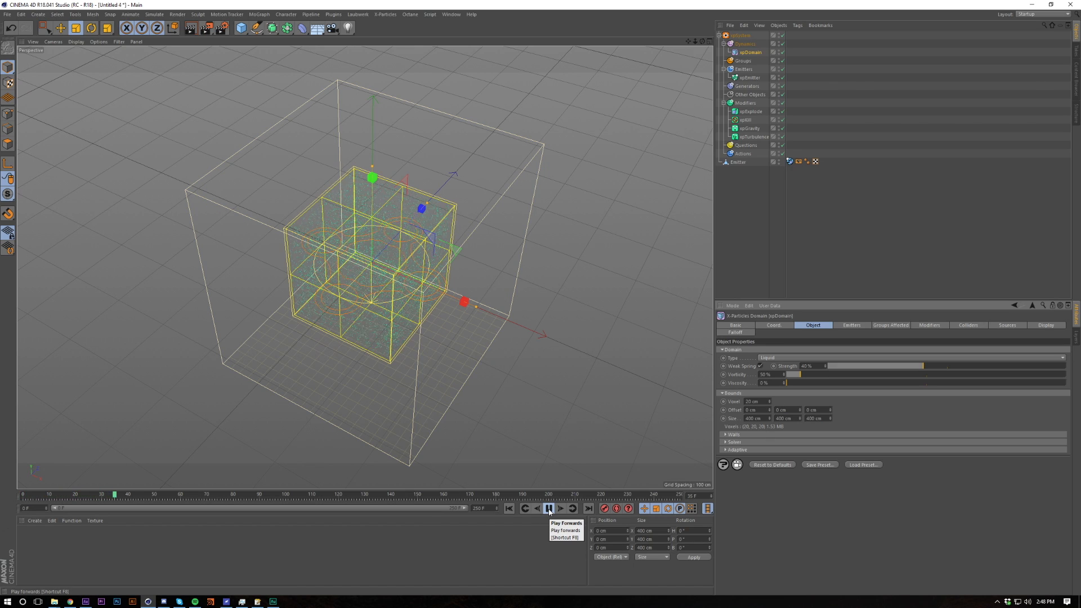
click(548, 507)
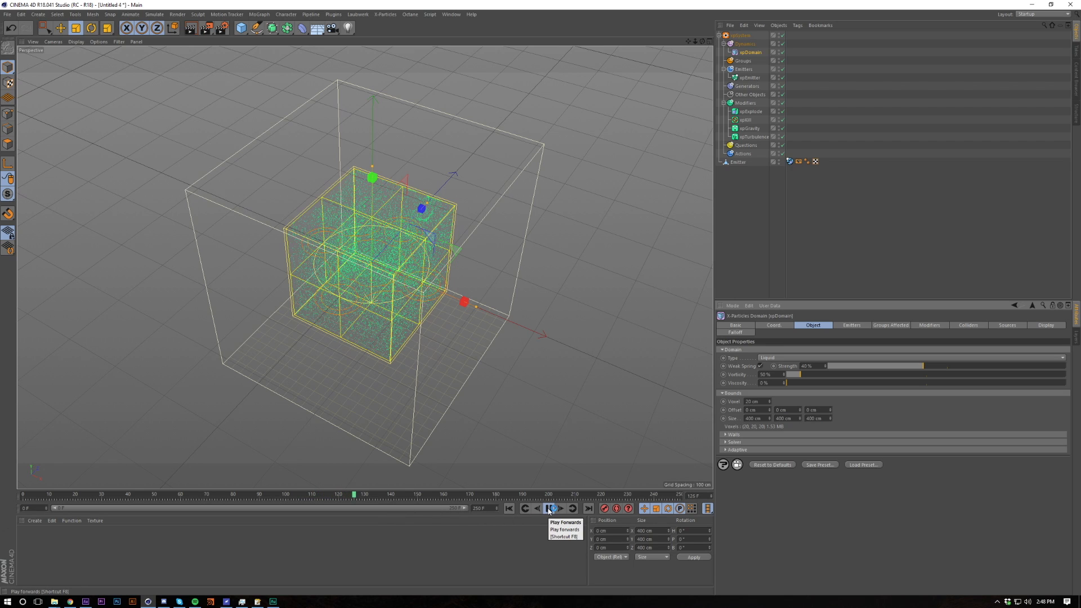
click(551, 508)
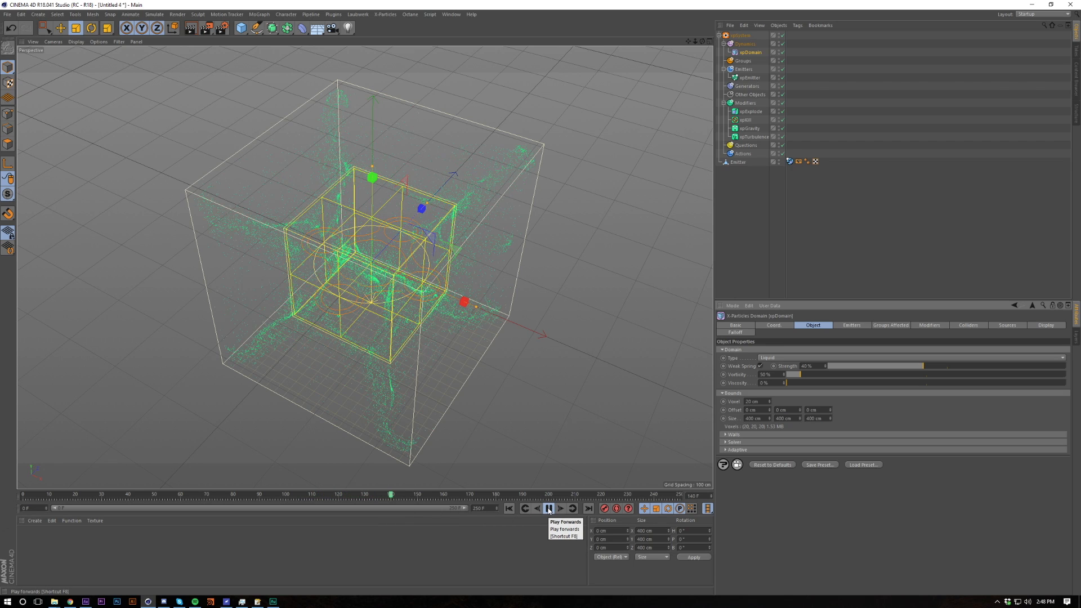
click(548, 508)
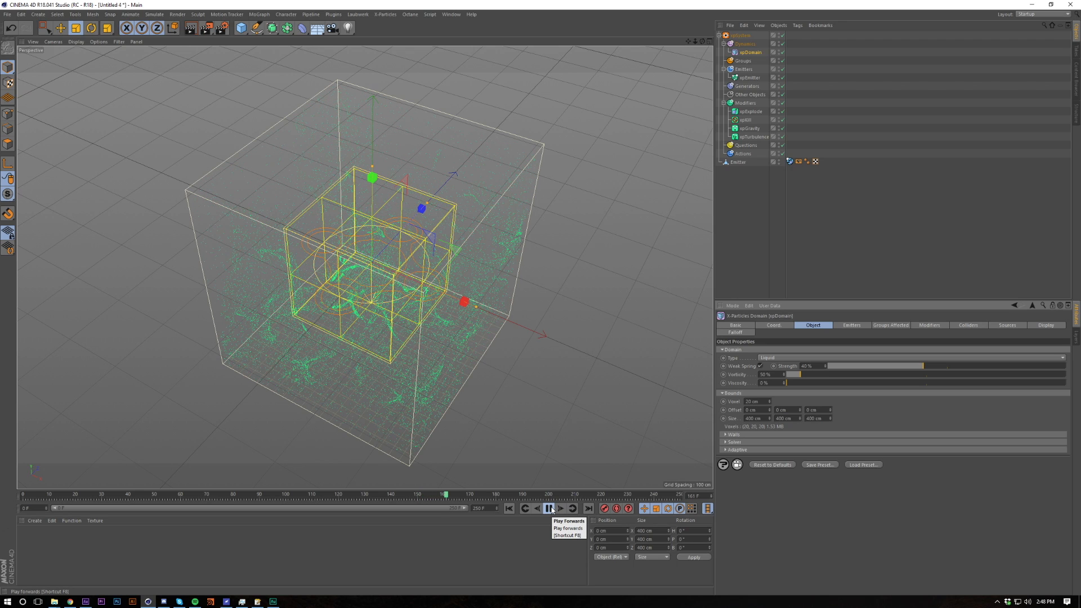
click(548, 508)
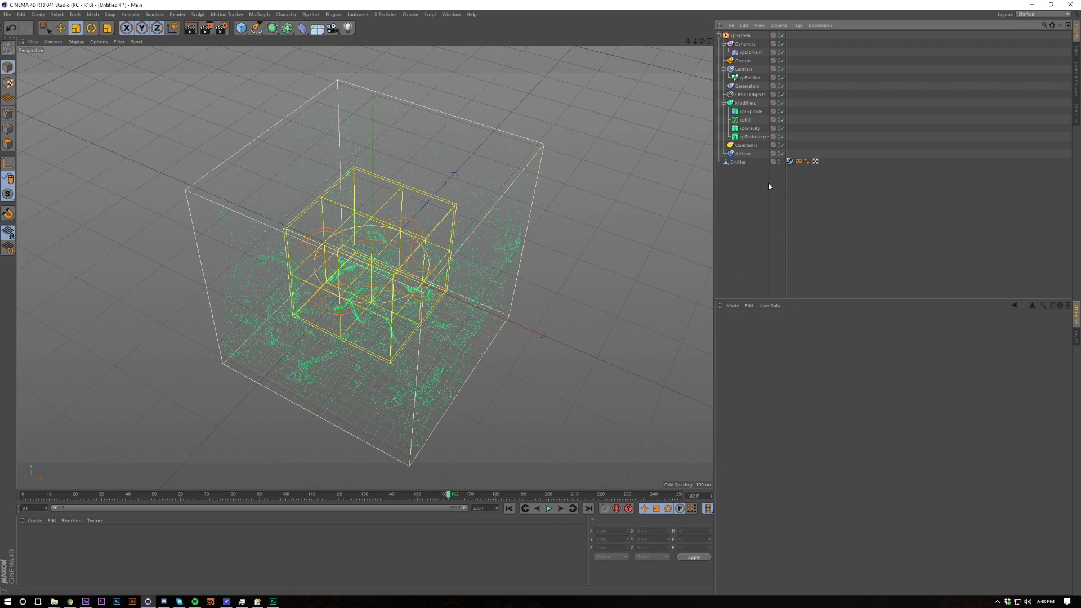
Orbit the viewport to look down on the domain and cube from above.
click(751, 52)
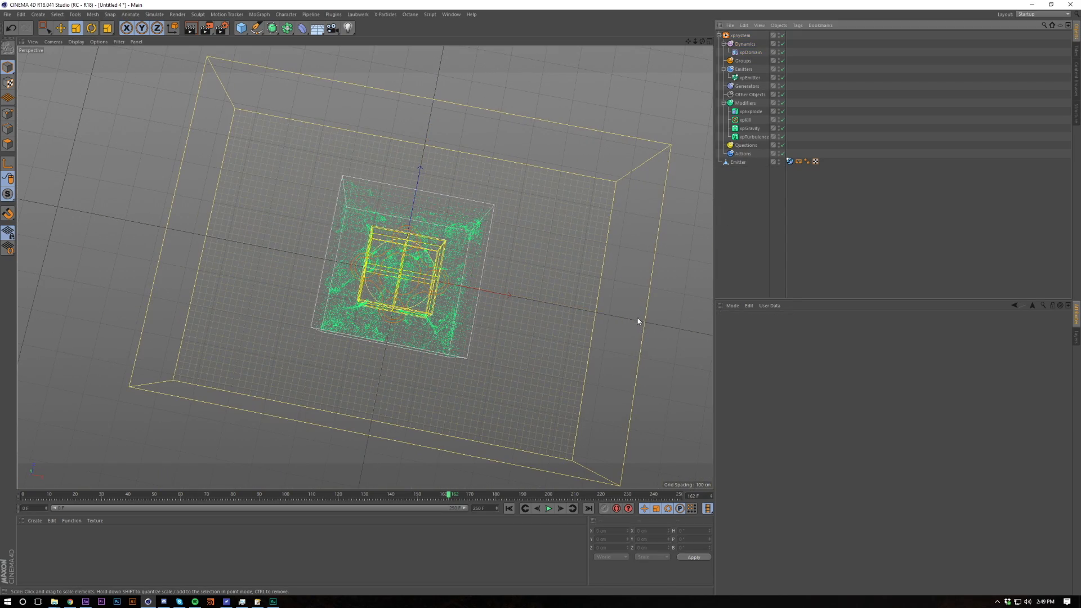
mouse_move(665, 226)
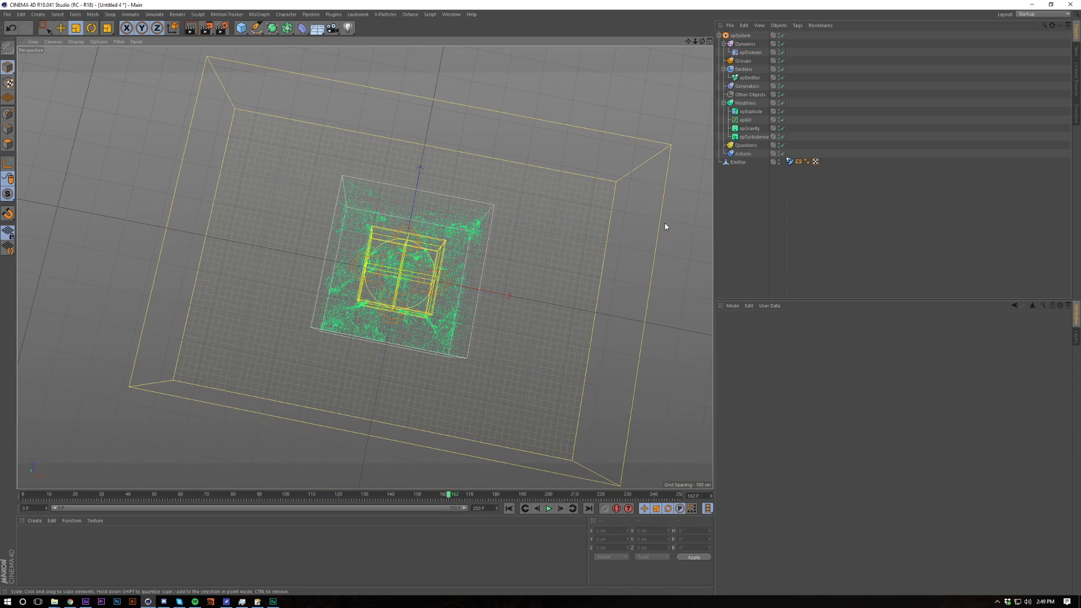
Add a Camera via Commander and zero its P.X in the Coord settings.
text(camera)
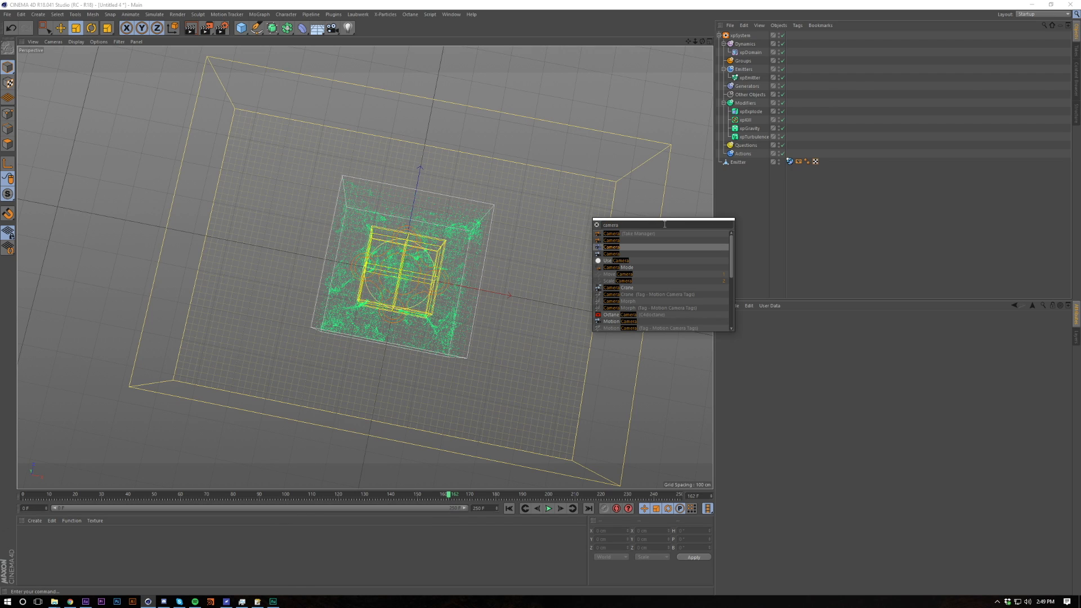
click(610, 240)
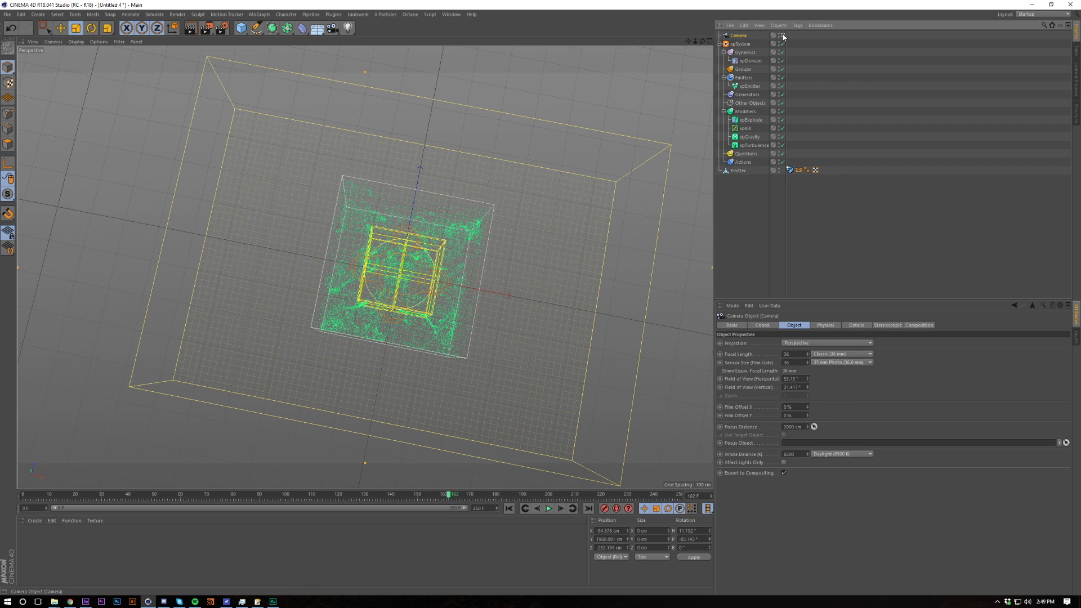
click(762, 325)
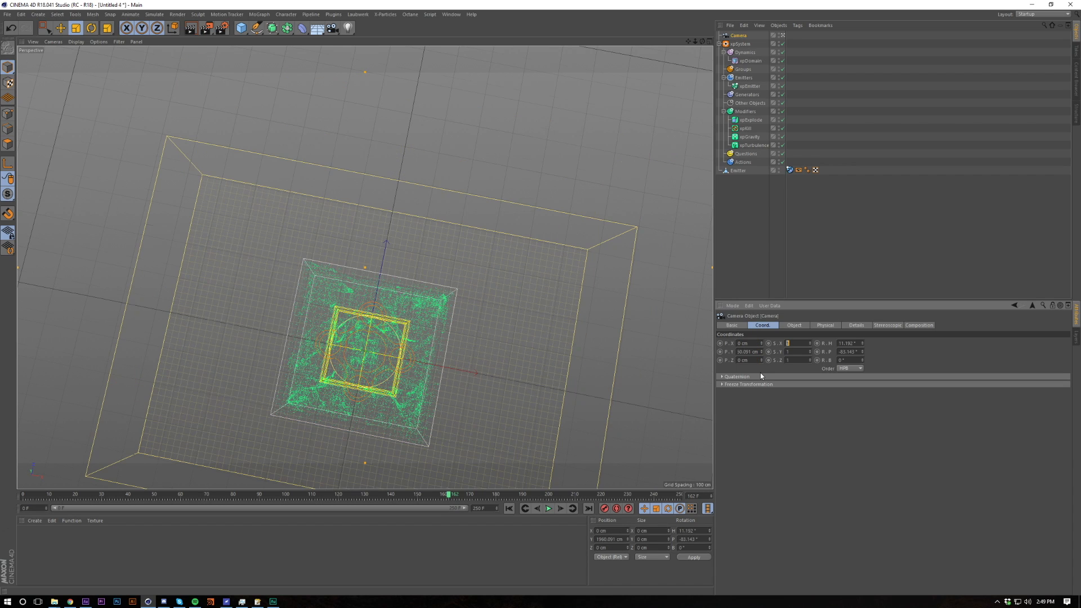
text(0 °)
text(-90)
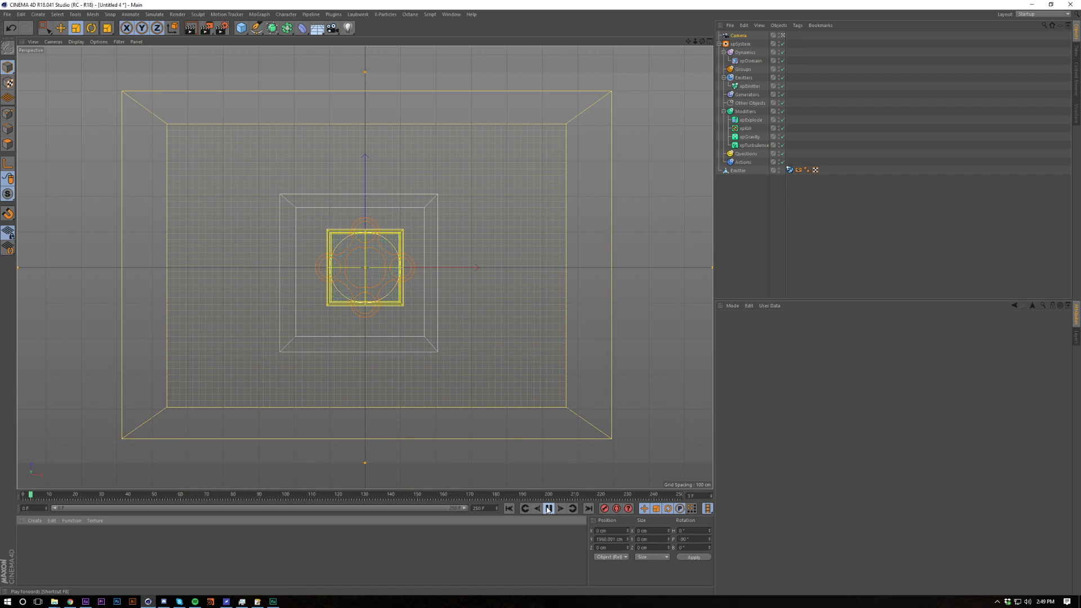
click(548, 508)
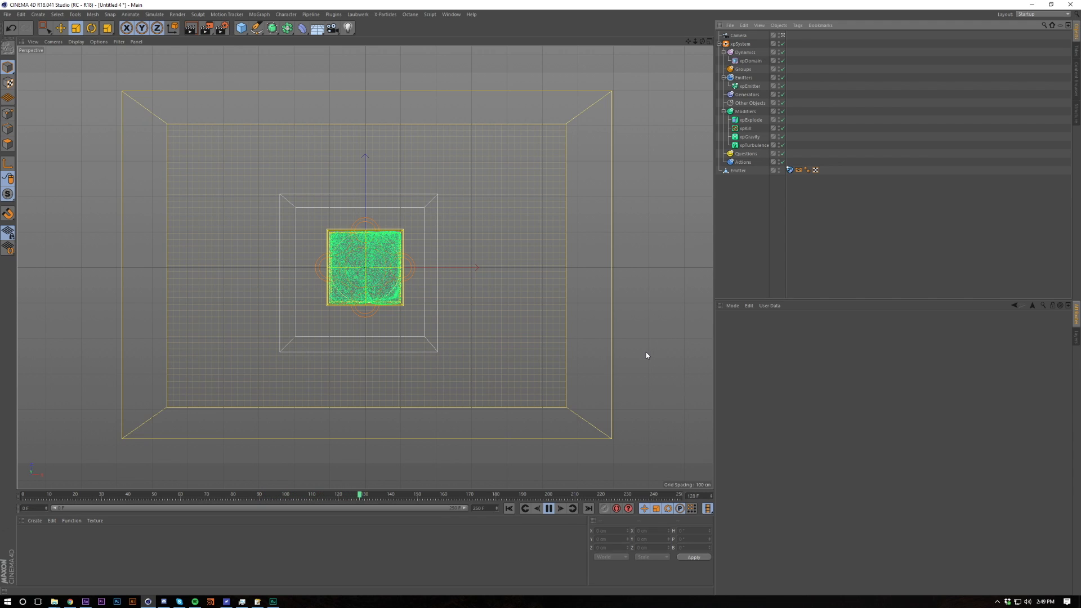
click(548, 508)
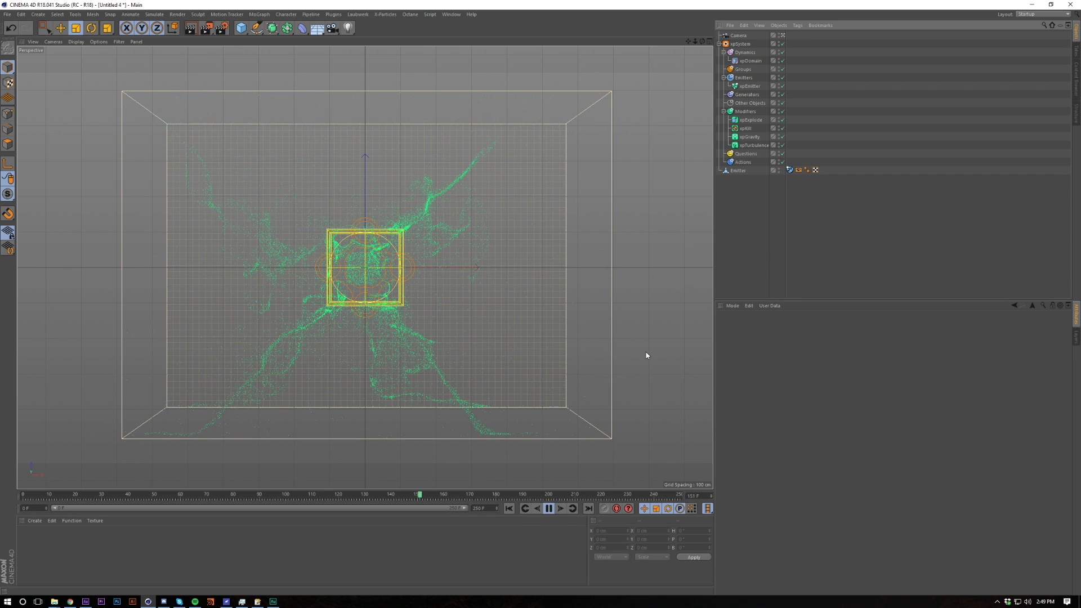
click(548, 508)
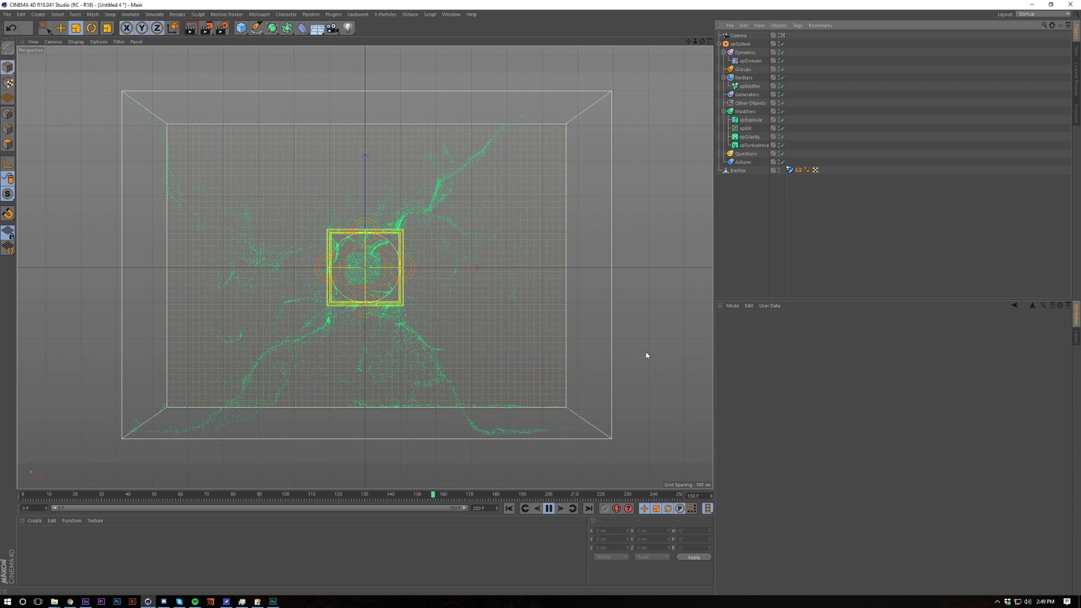
click(549, 508)
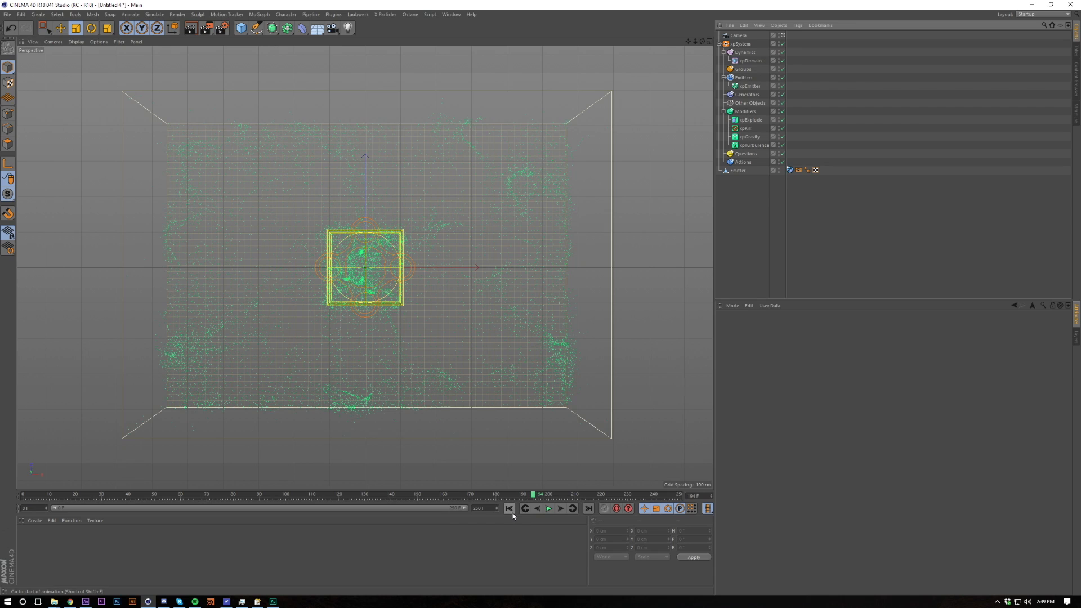
click(508, 508)
text(xp cach)
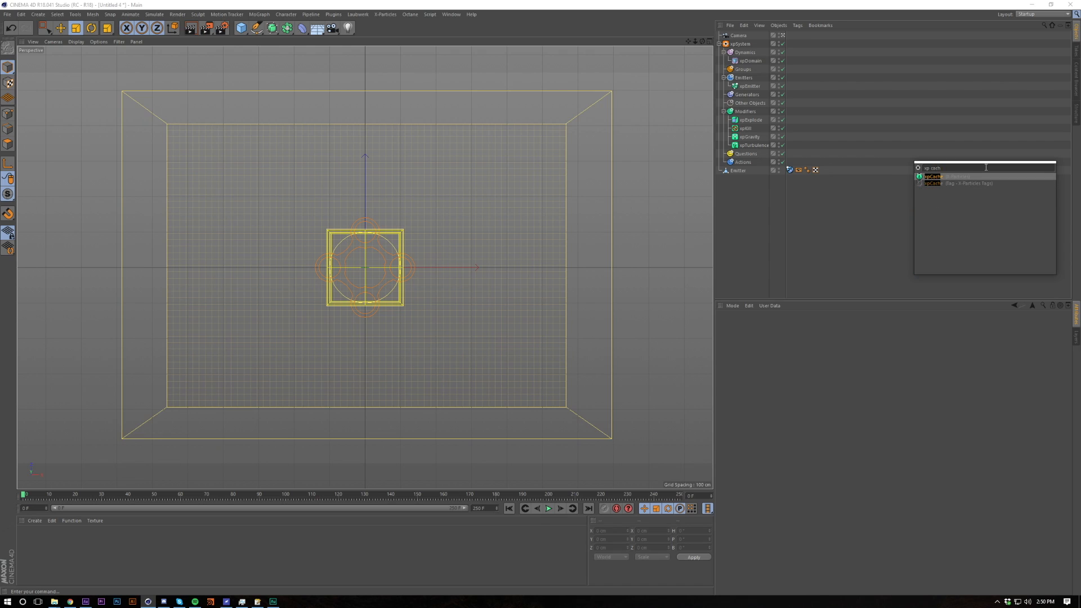
Add an xpCache object via Commander and select it to show its cache settings.
click(932, 175)
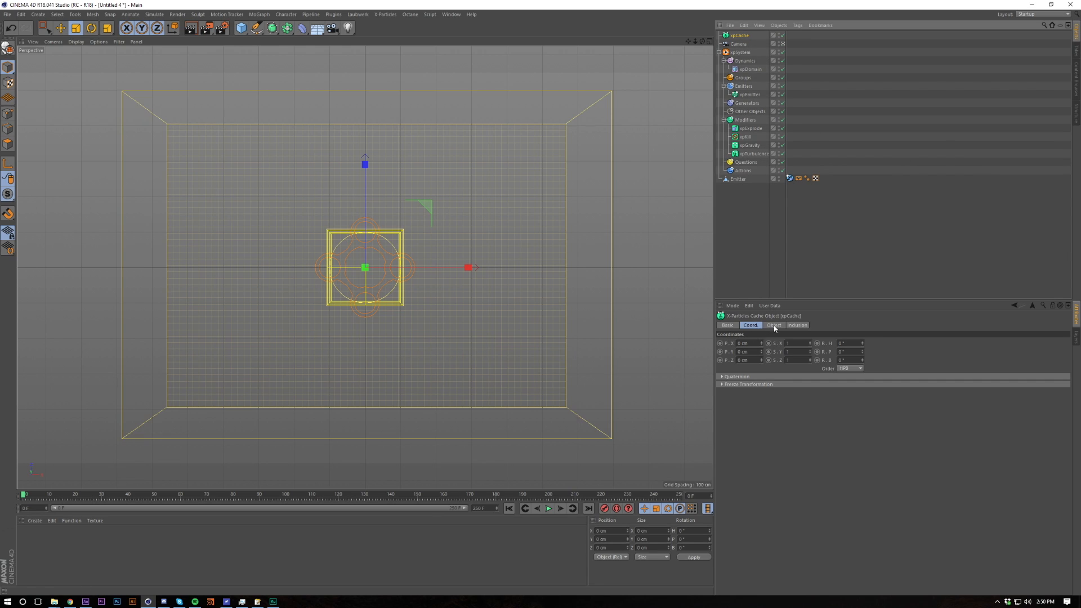
click(753, 153)
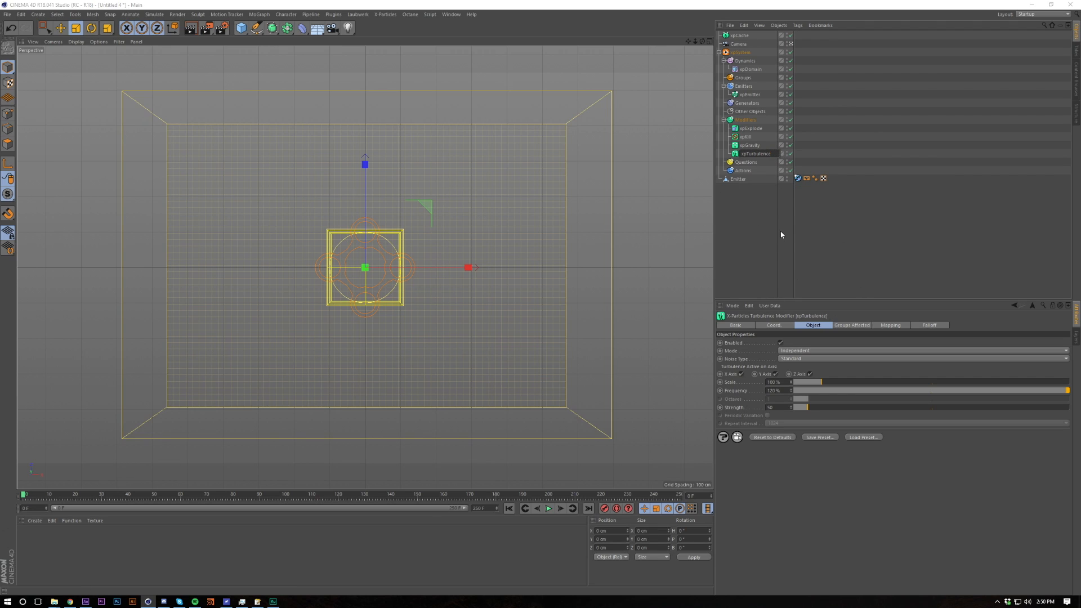
double_click(749, 153)
text(.1)
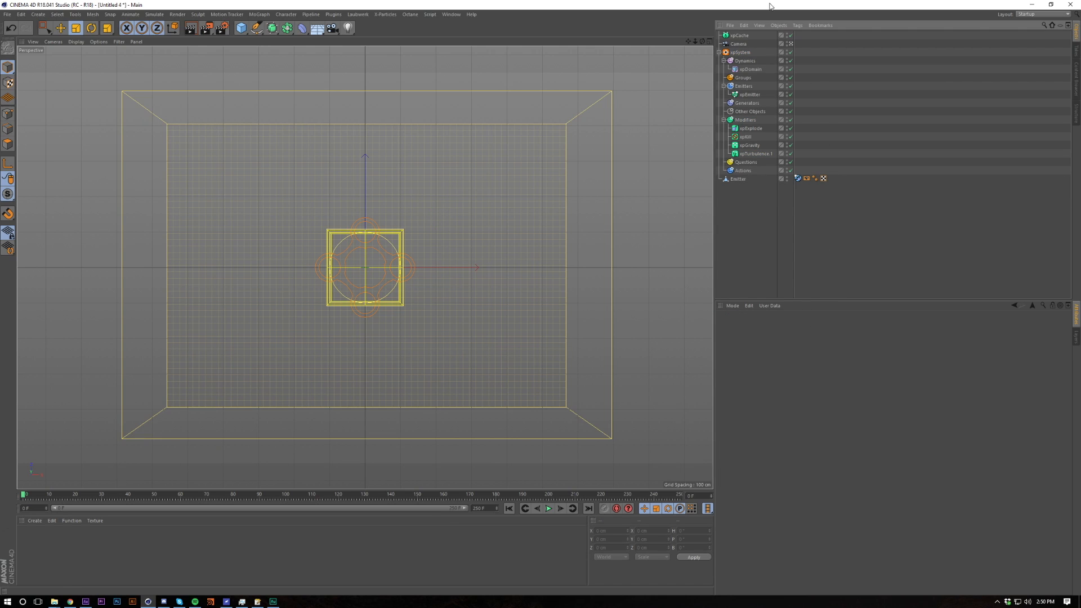
click(738, 35)
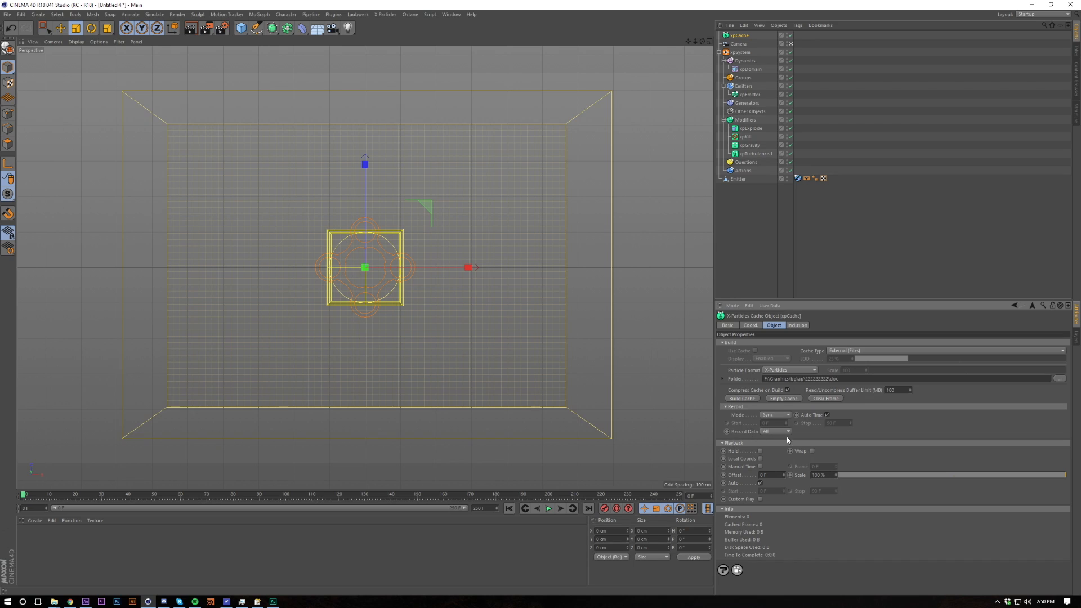
mouse_move(825, 238)
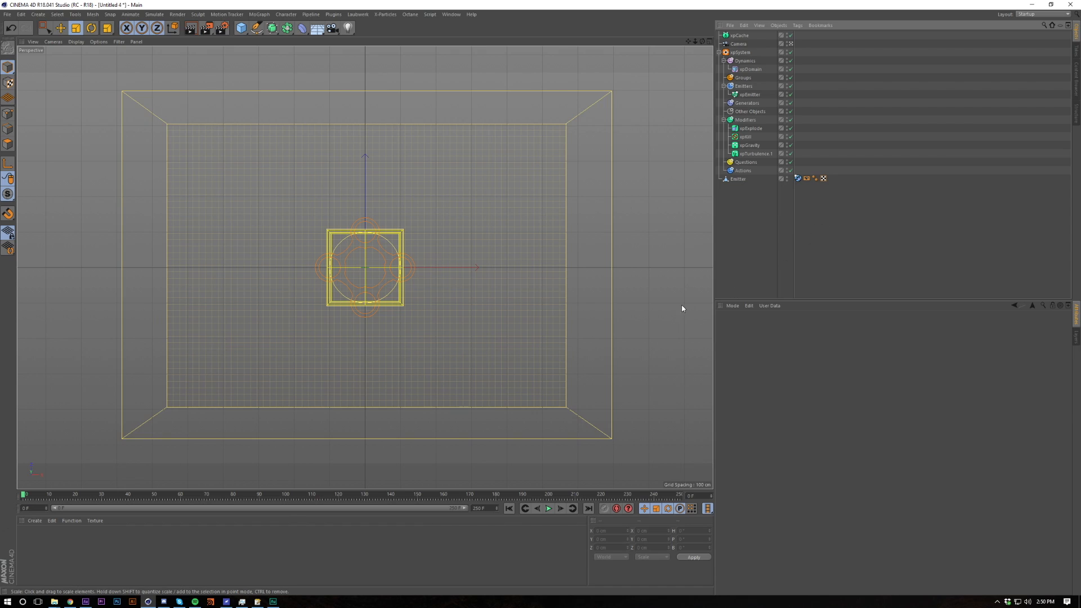
click(738, 35)
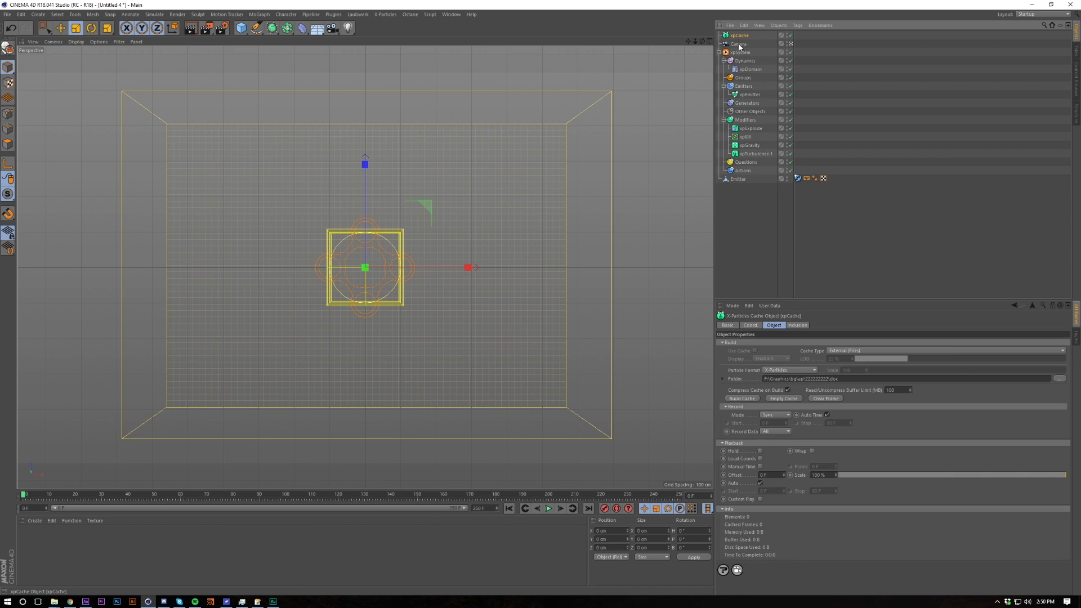